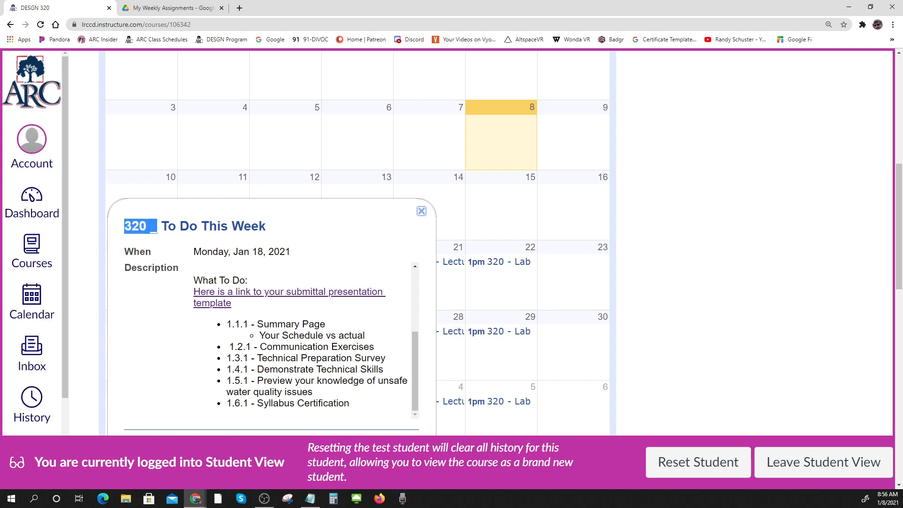
# - Read the To Do This Week event, then open Week #1 Submittal from the My Weekly Assignments Drive folder
pyautogui.moveTo(138, 226); pyautogui.dragTo(266, 225)
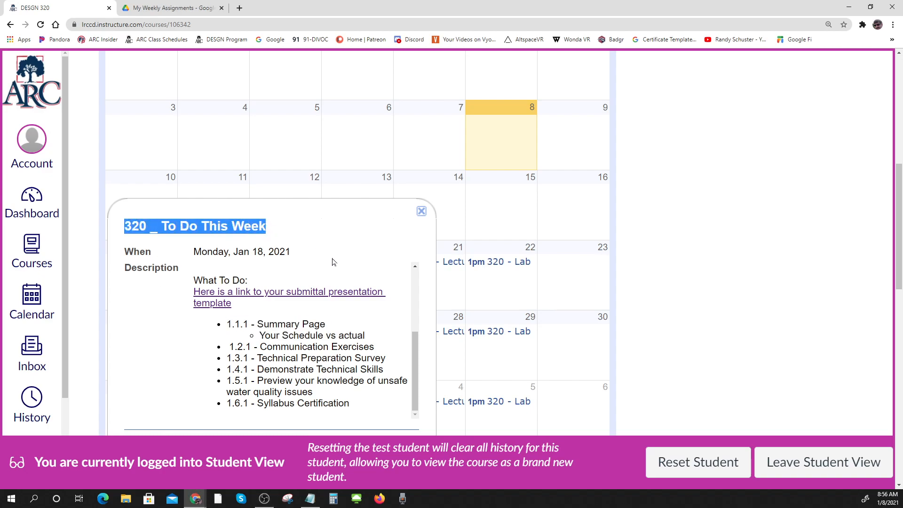
pyautogui.moveTo(146, 245)
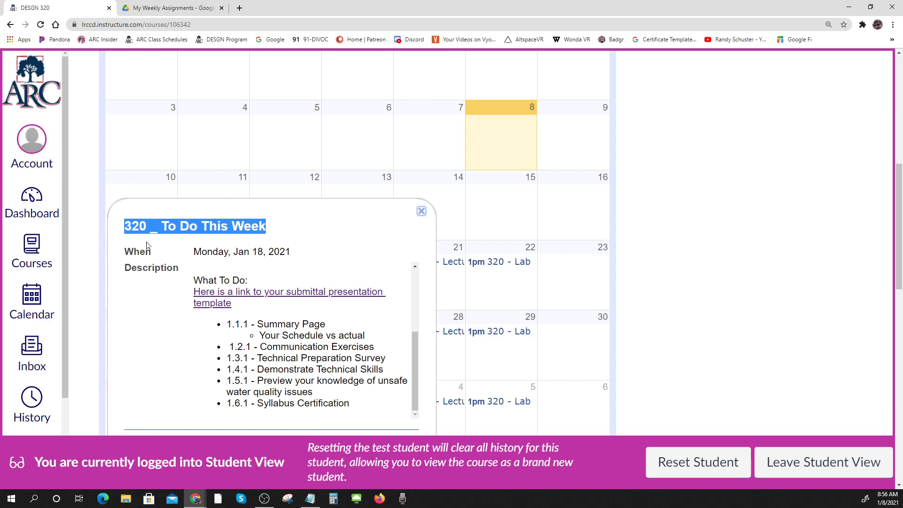
pyautogui.moveTo(173, 326)
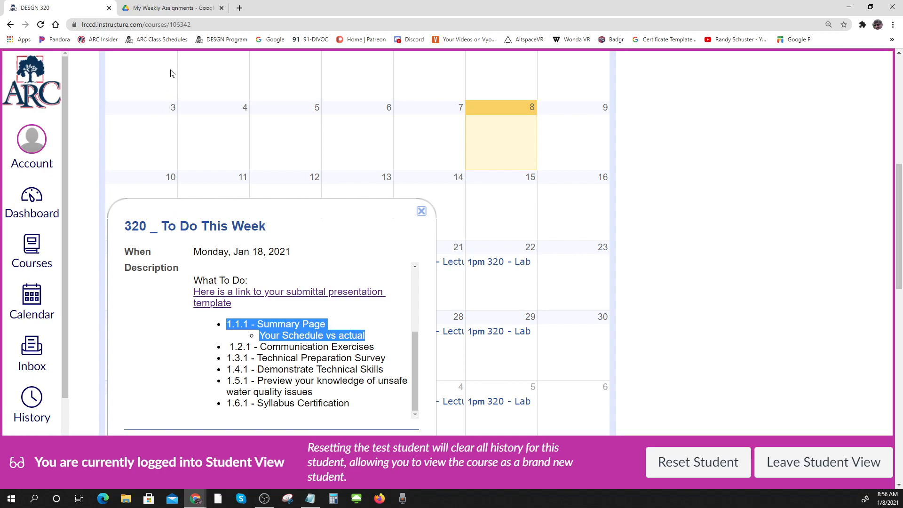
pyautogui.click(170, 8)
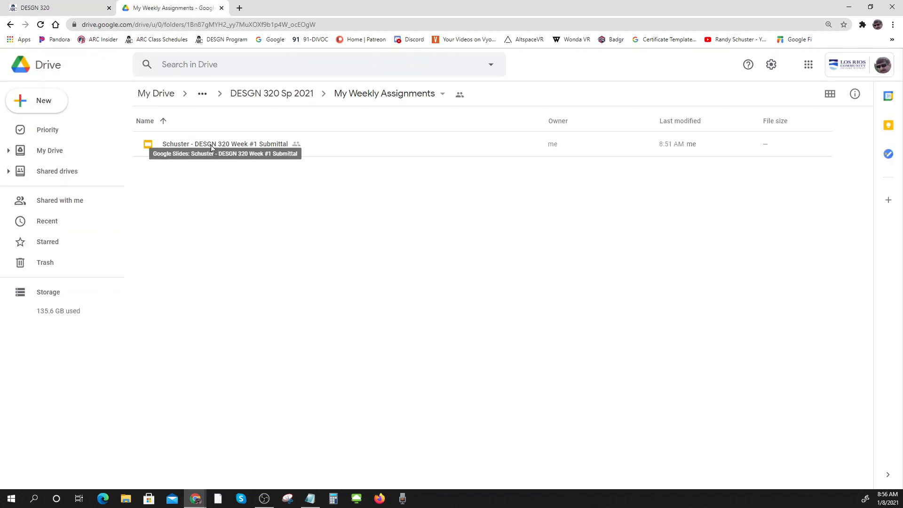
pyautogui.click(225, 143)
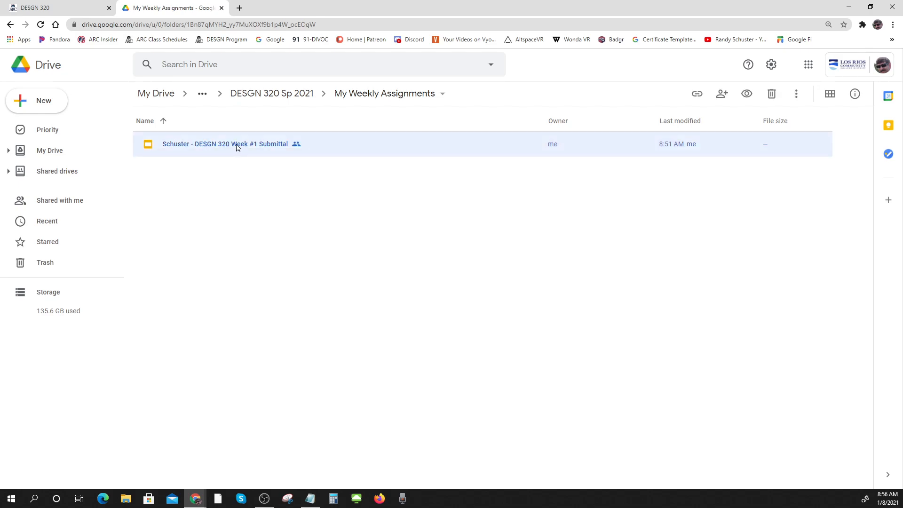
pyautogui.doubleClick(225, 143)
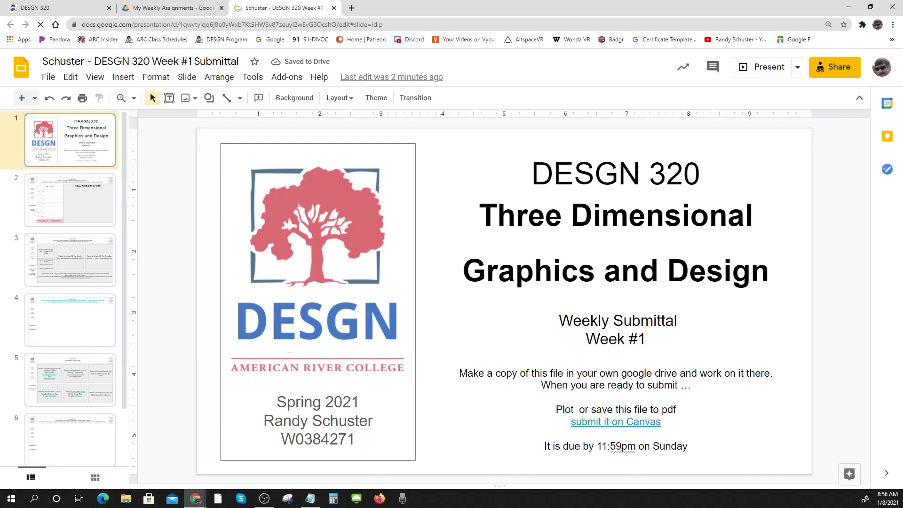
# - Inspect the semester and ID text on the title slide, then go to slide 2, the timecard
pyautogui.doubleClick(317, 402)
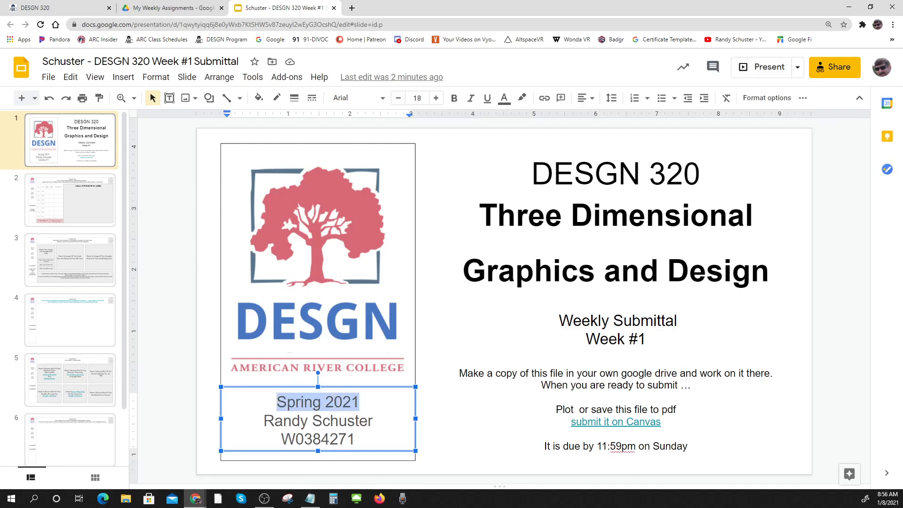
pyautogui.click(316, 440)
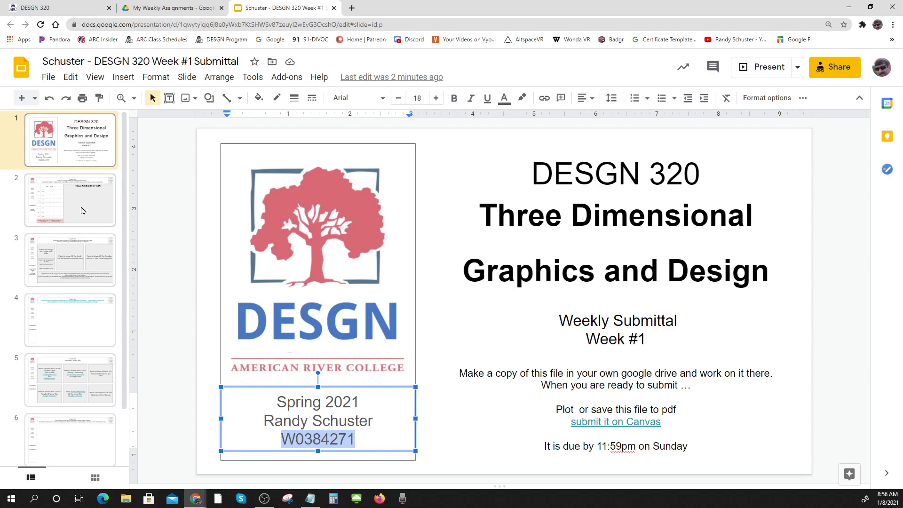
pyautogui.click(68, 199)
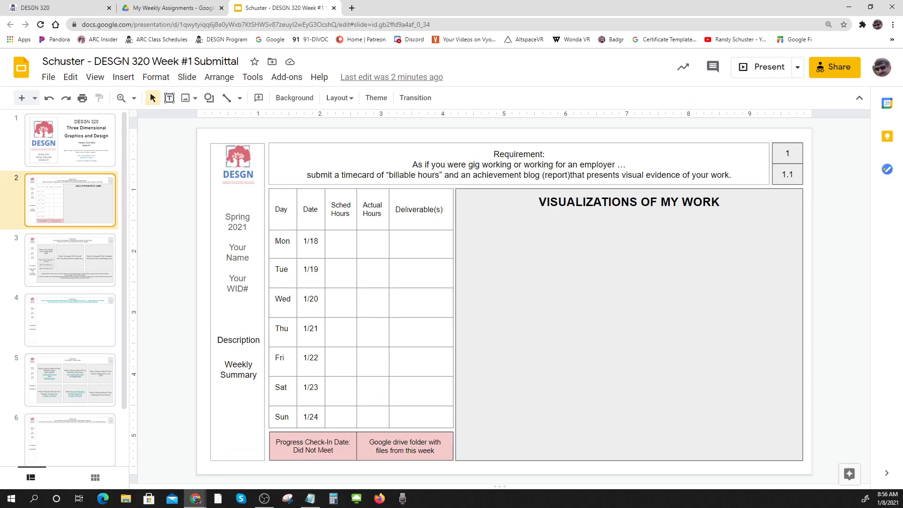
pyautogui.moveTo(820, 249)
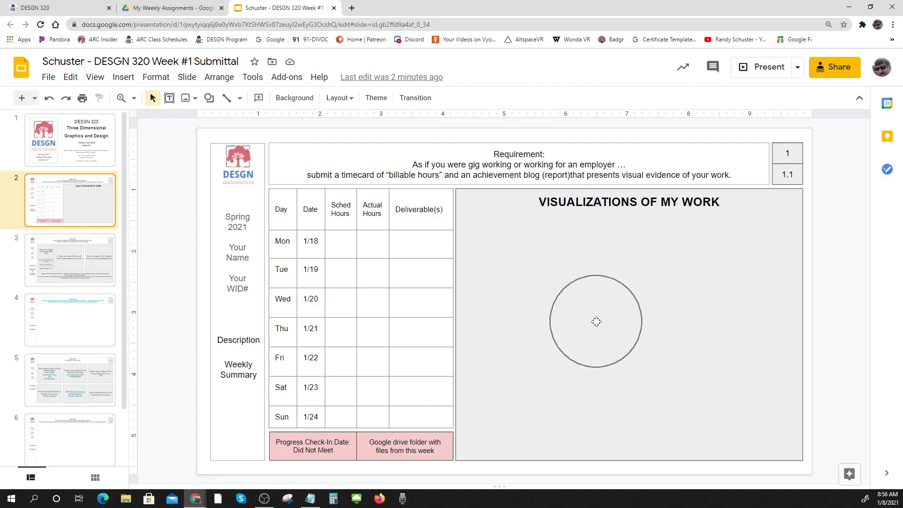
pyautogui.moveTo(596, 322); pyautogui.dragTo(361, 310)
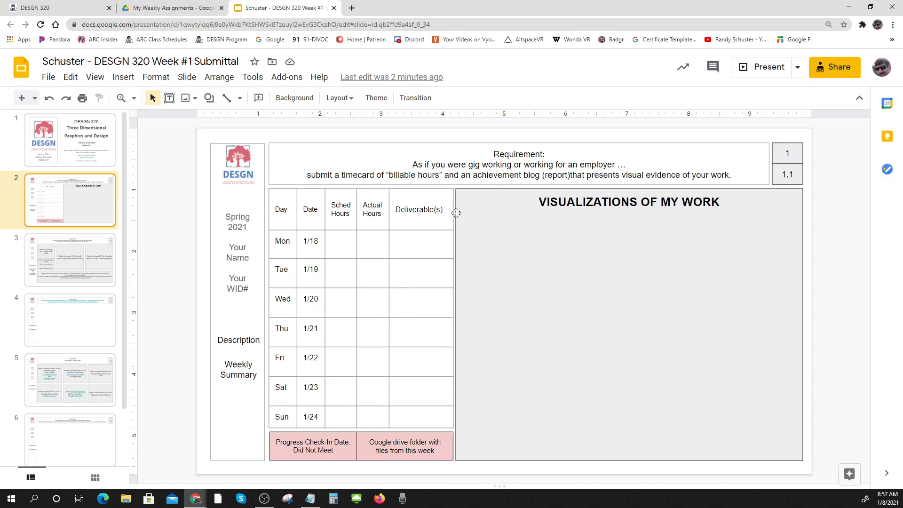
pyautogui.moveTo(553, 326)
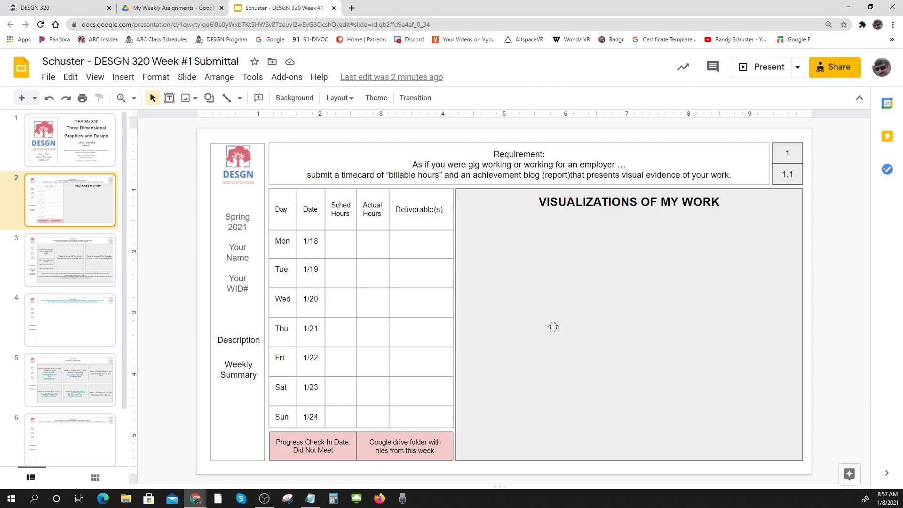
pyautogui.moveTo(545, 317)
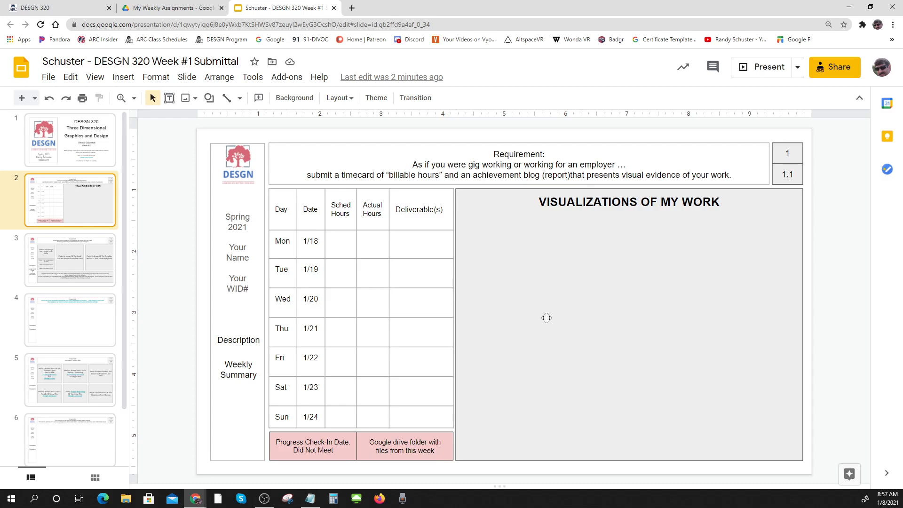
pyautogui.moveTo(543, 312)
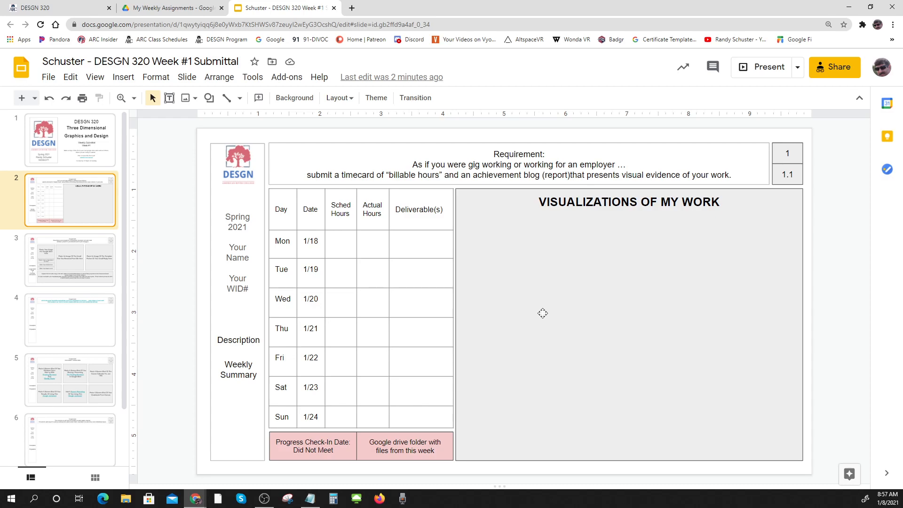
pyautogui.moveTo(552, 311)
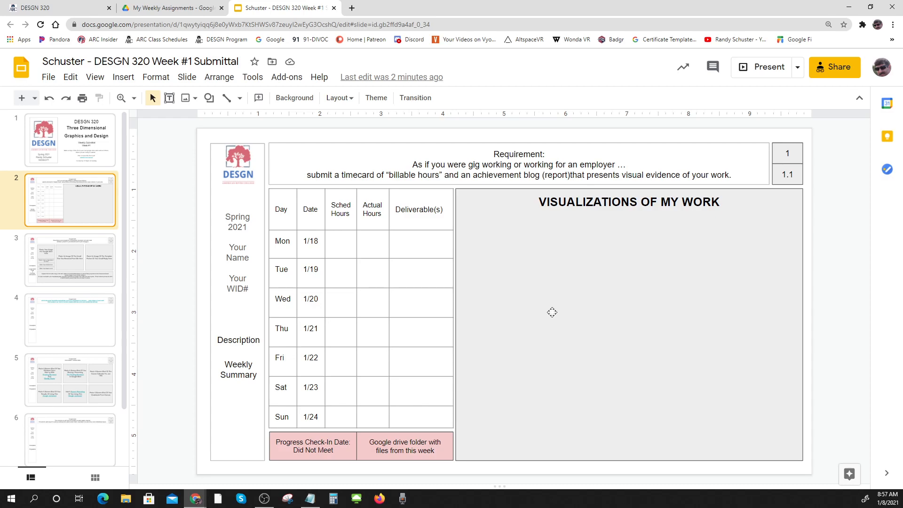
pyautogui.moveTo(524, 319)
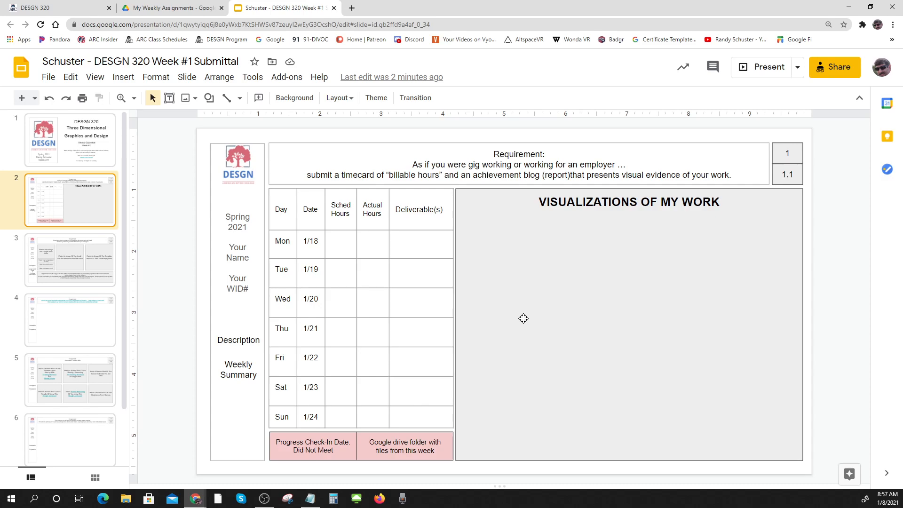
pyautogui.moveTo(535, 315)
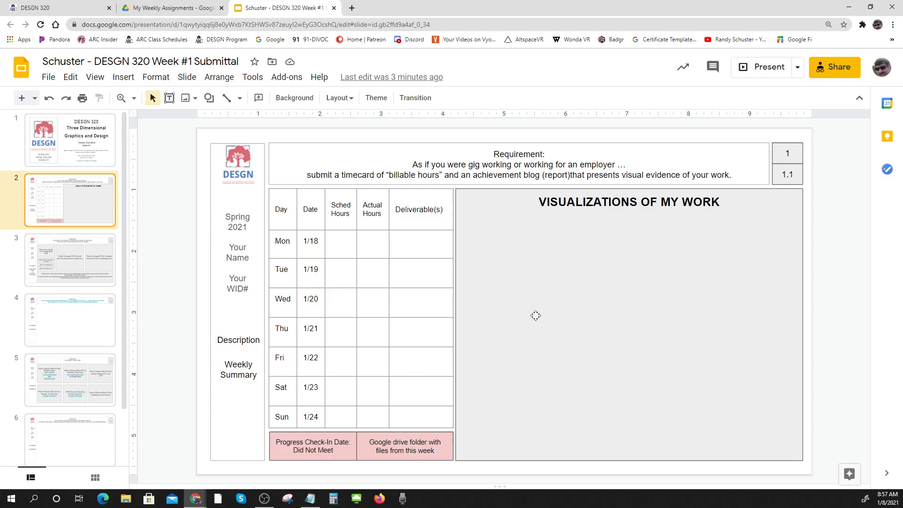
pyautogui.moveTo(529, 316)
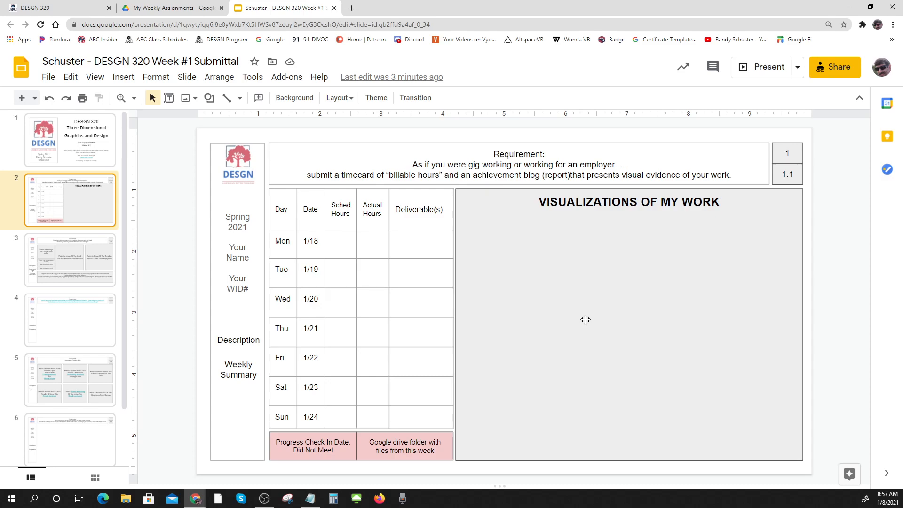
pyautogui.moveTo(640, 212)
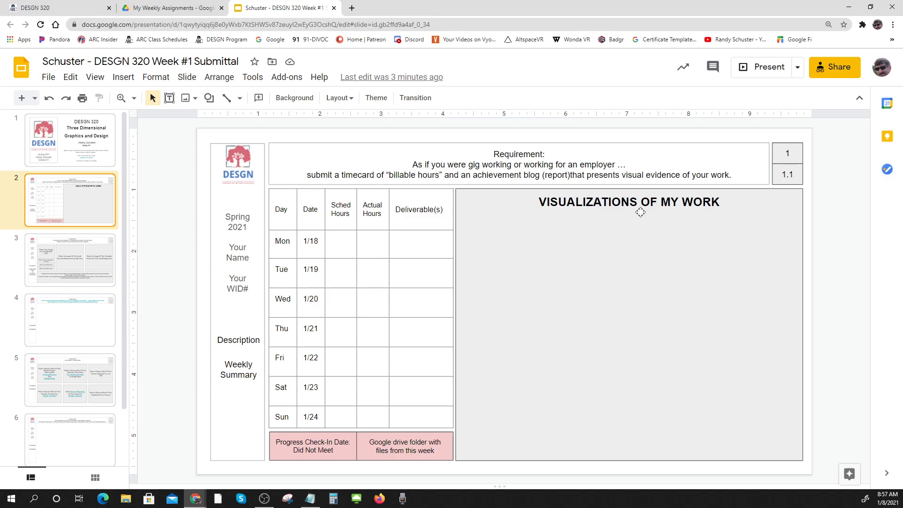
pyautogui.moveTo(839, 311)
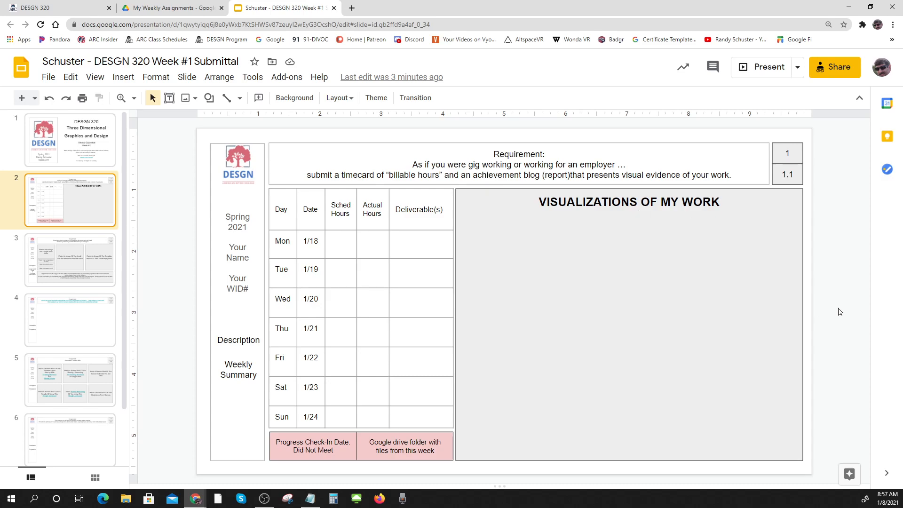
pyautogui.moveTo(648, 319)
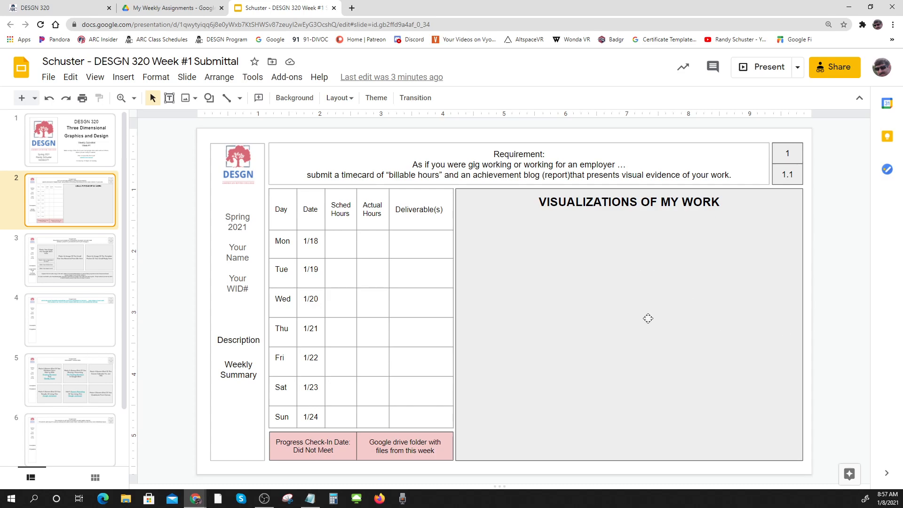
pyautogui.moveTo(311, 265); pyautogui.dragTo(405, 337)
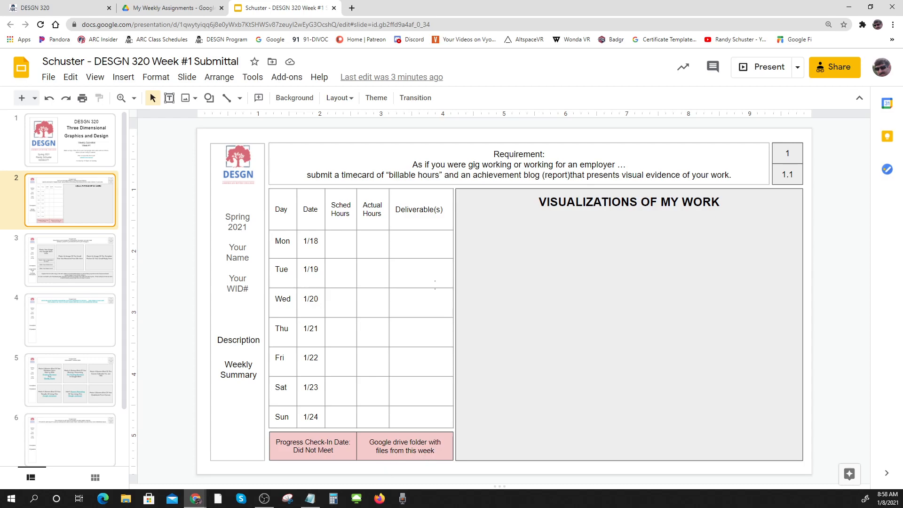
# - Create a new folder named 'Week 1' in My Weekly Assignments
pyautogui.click(170, 7)
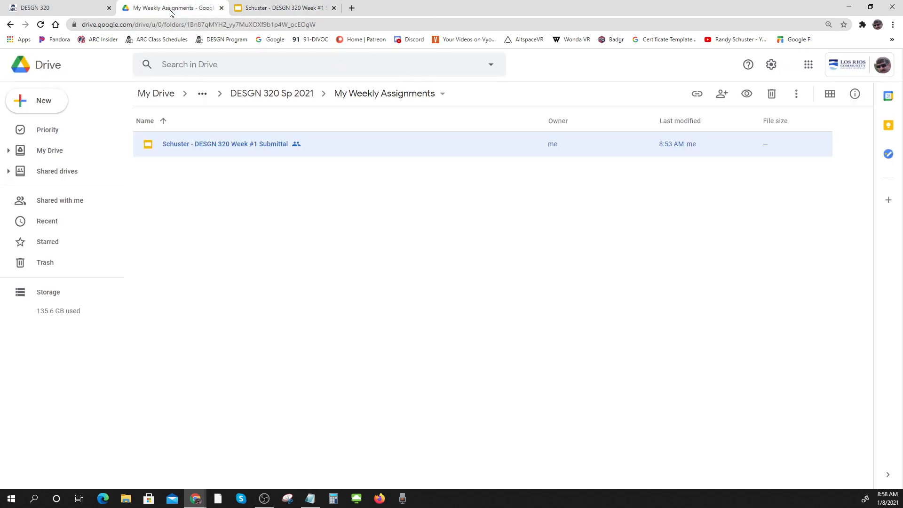
pyautogui.moveTo(383, 93)
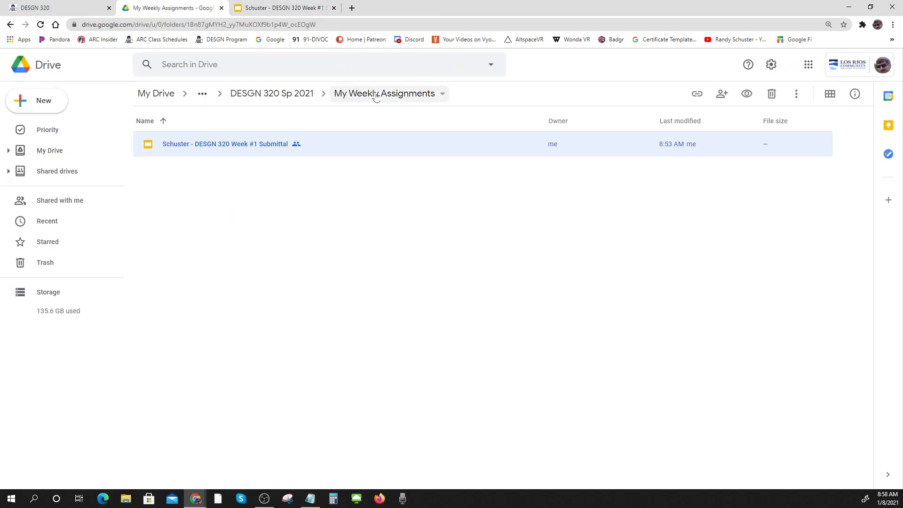
pyautogui.click(224, 143)
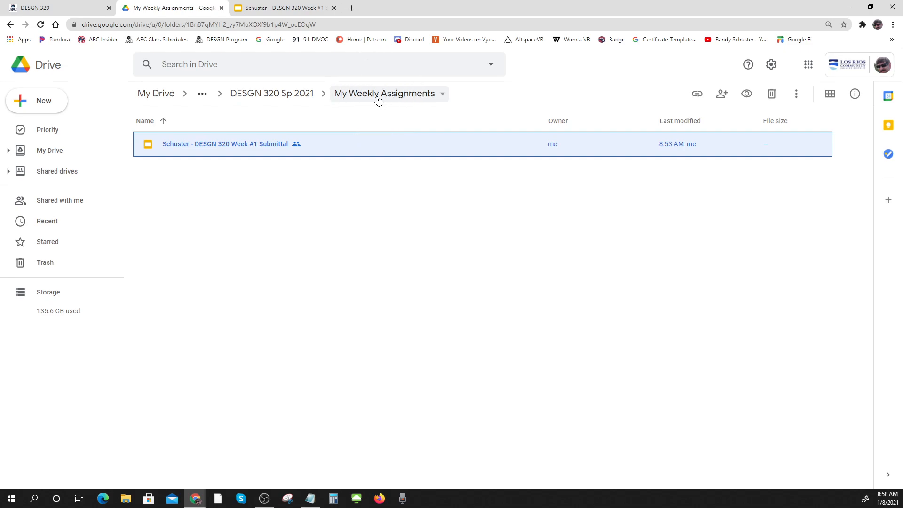
pyautogui.moveTo(37, 100)
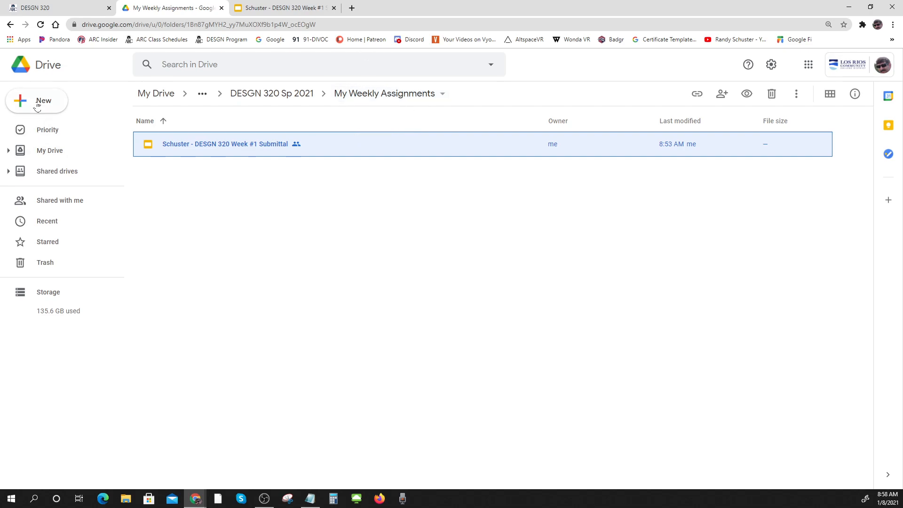
pyautogui.moveTo(37, 100)
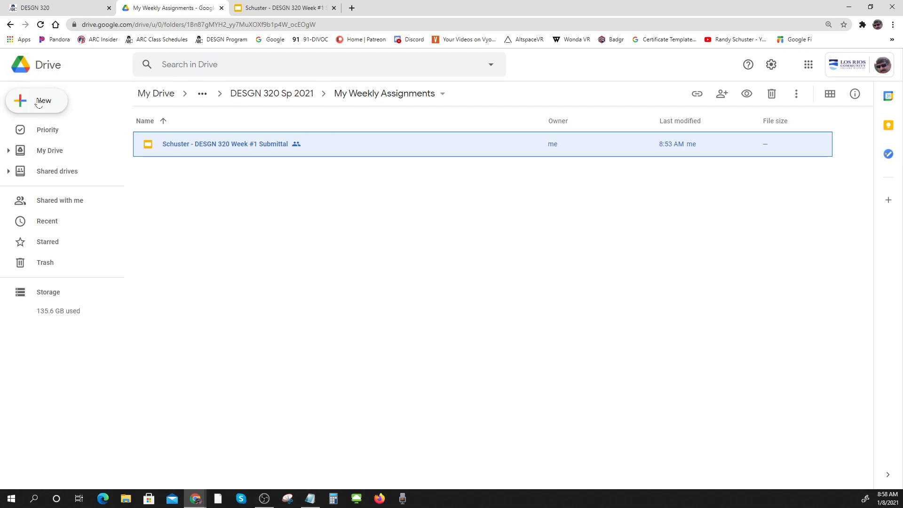
pyautogui.click(37, 101)
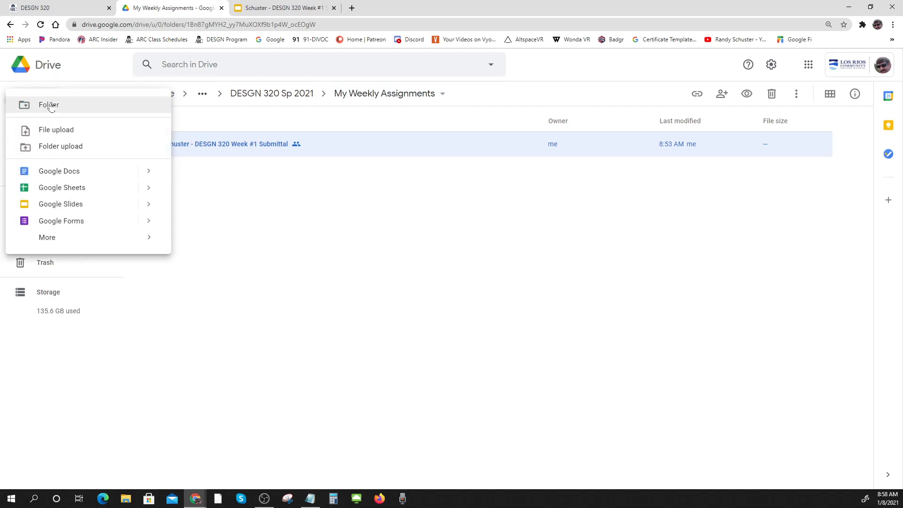
pyautogui.click(48, 104)
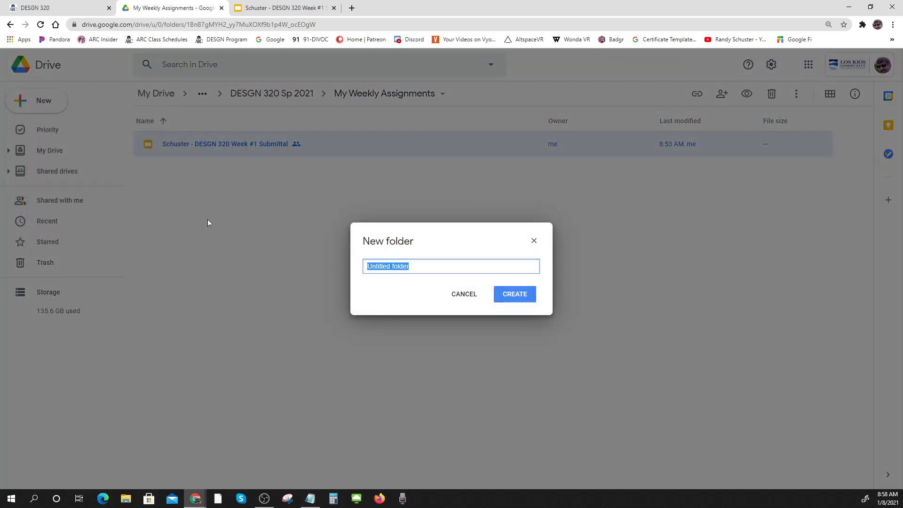
pyautogui.write('Week 1')
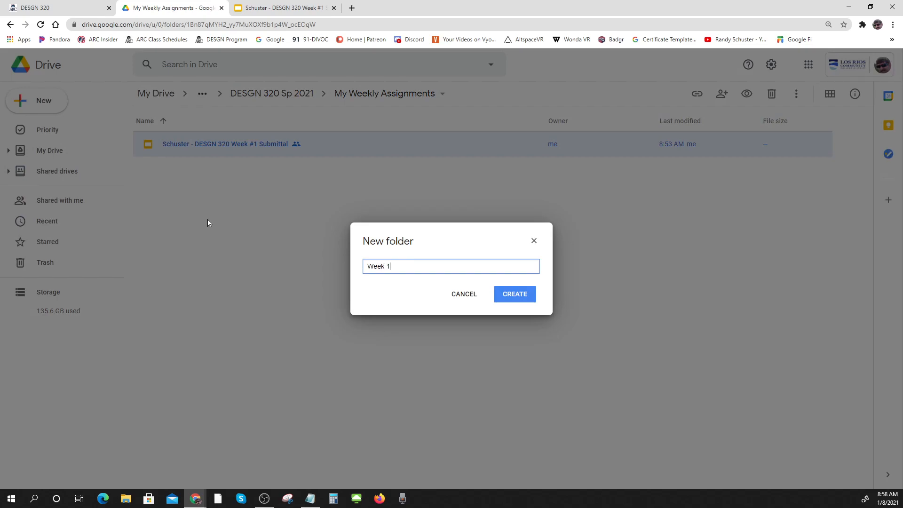
pyautogui.click(514, 293)
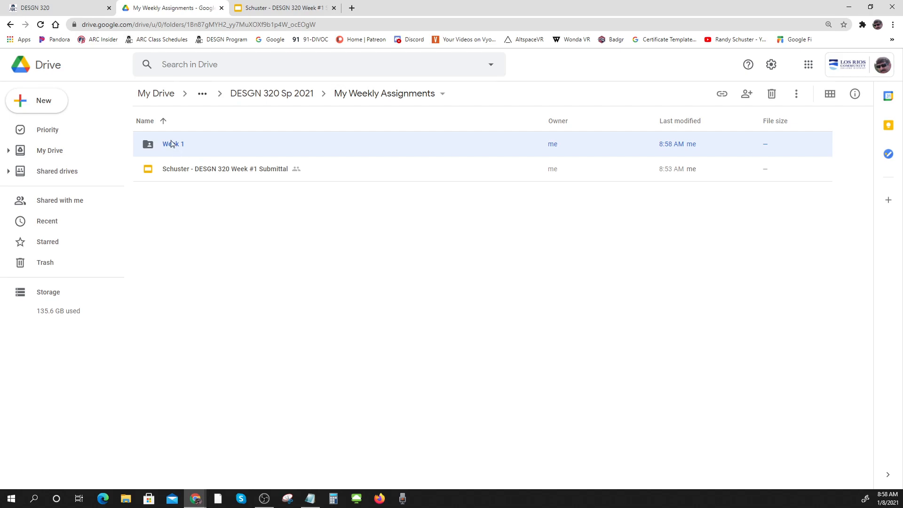
pyautogui.moveTo(212, 173)
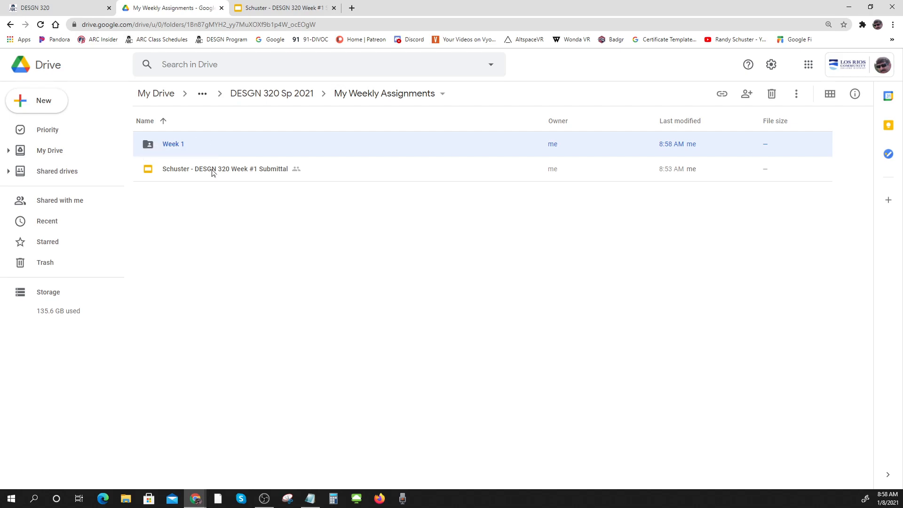
# - Move the Week #1 submittal presentation into the Week 1 folder
pyautogui.click(201, 229)
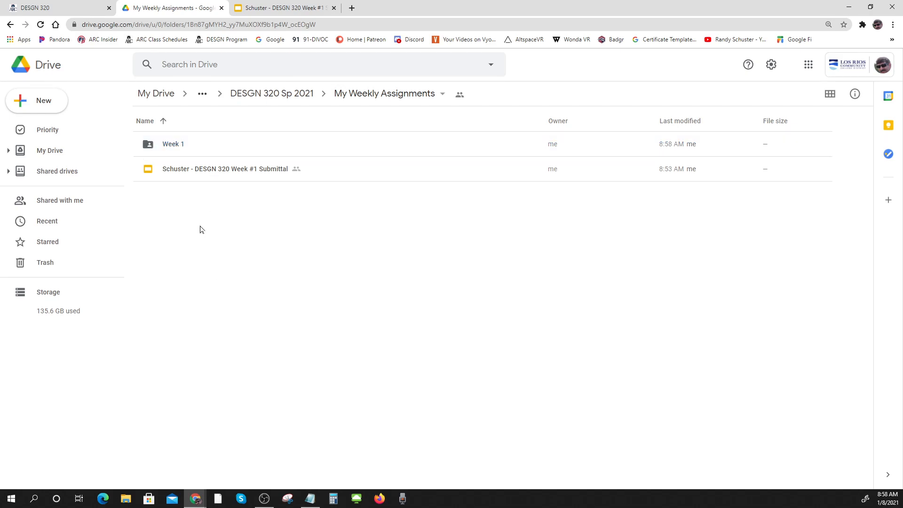
pyautogui.click(225, 168)
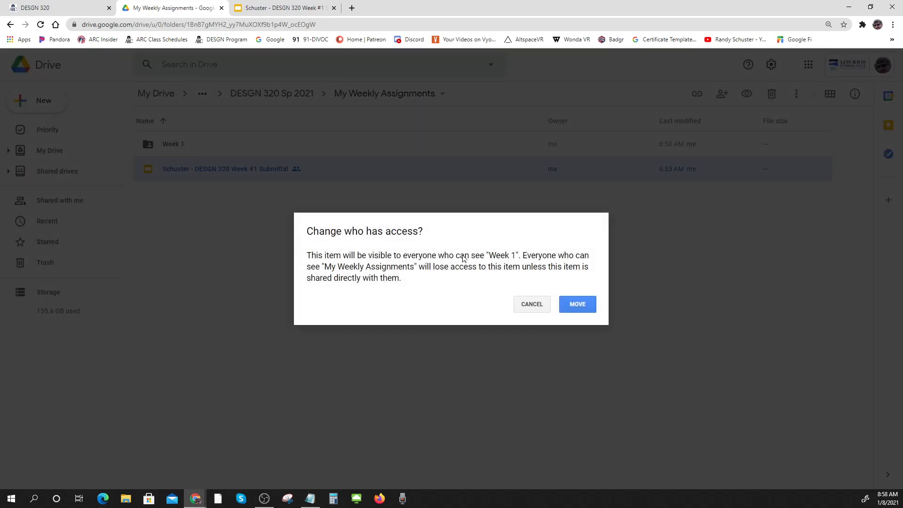
pyautogui.click(576, 304)
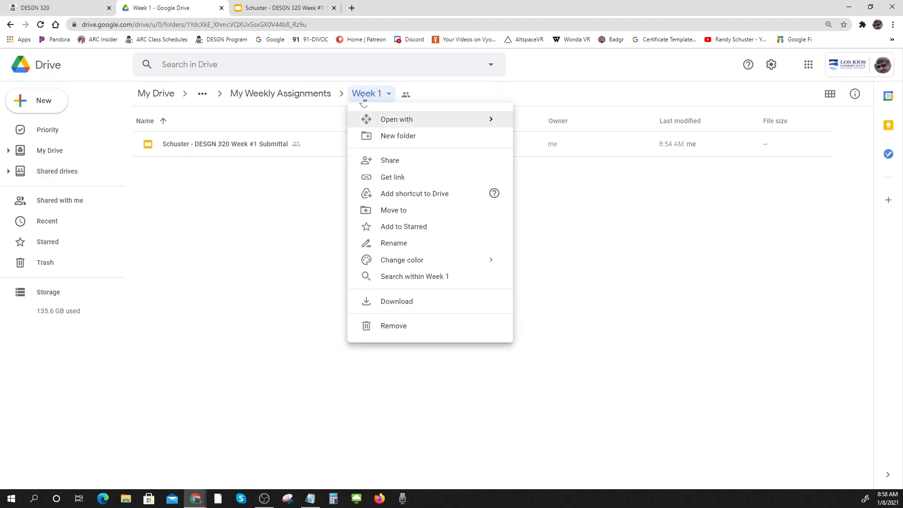
pyautogui.moveTo(347, 113)
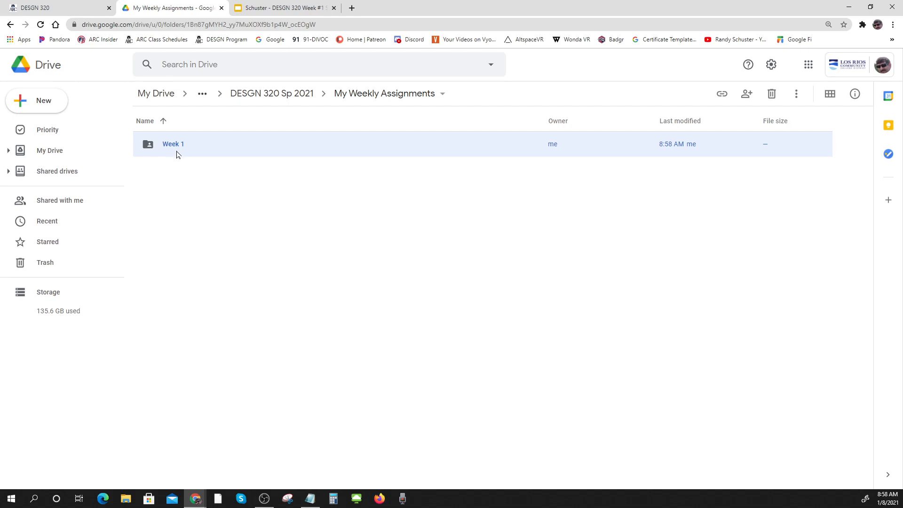
pyautogui.click(282, 8)
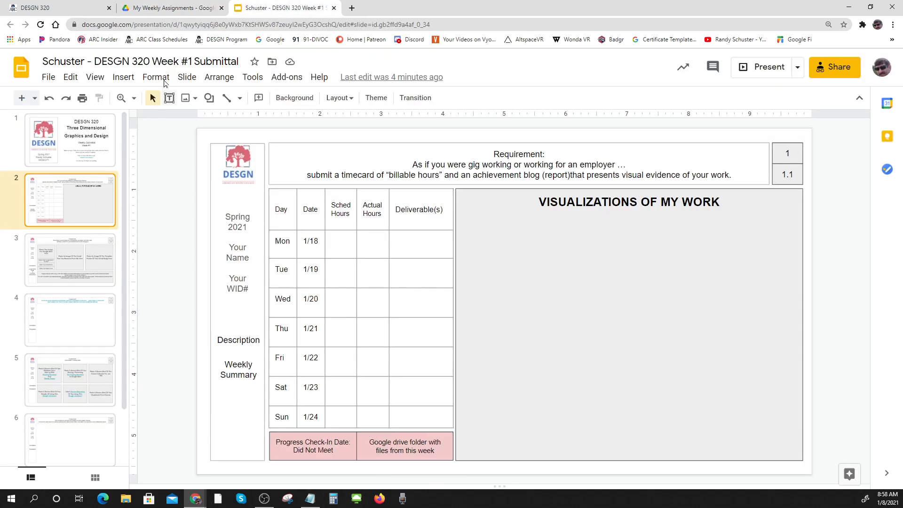
pyautogui.click(170, 8)
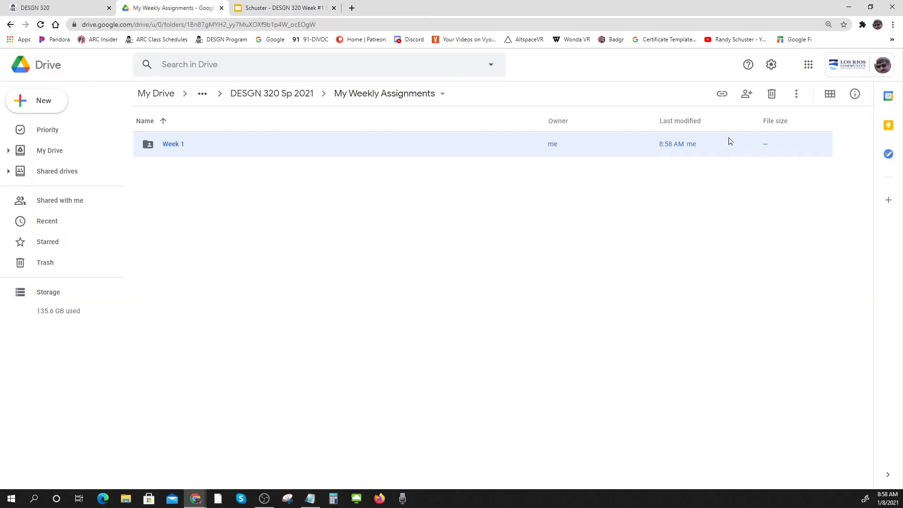
# - Share the Week 1 folder so anyone with the link has access
pyautogui.click(173, 144)
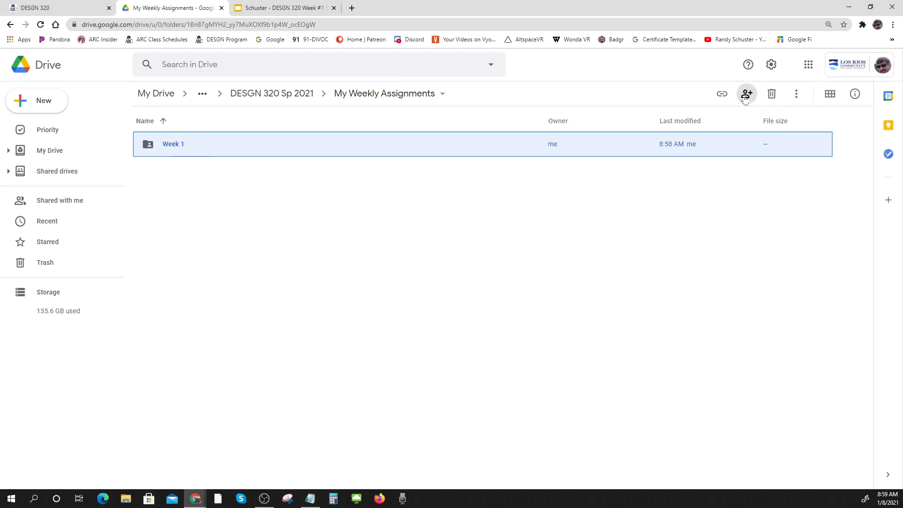
pyautogui.click(746, 93)
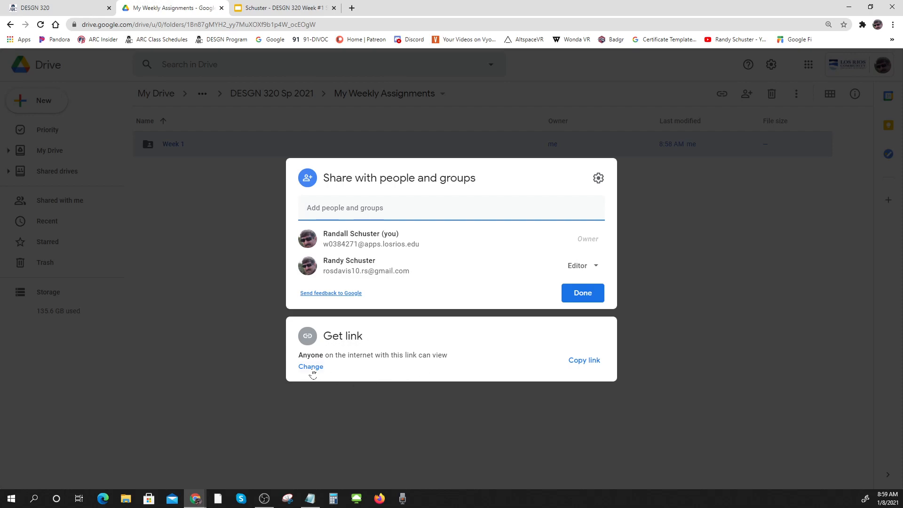
pyautogui.click(310, 366)
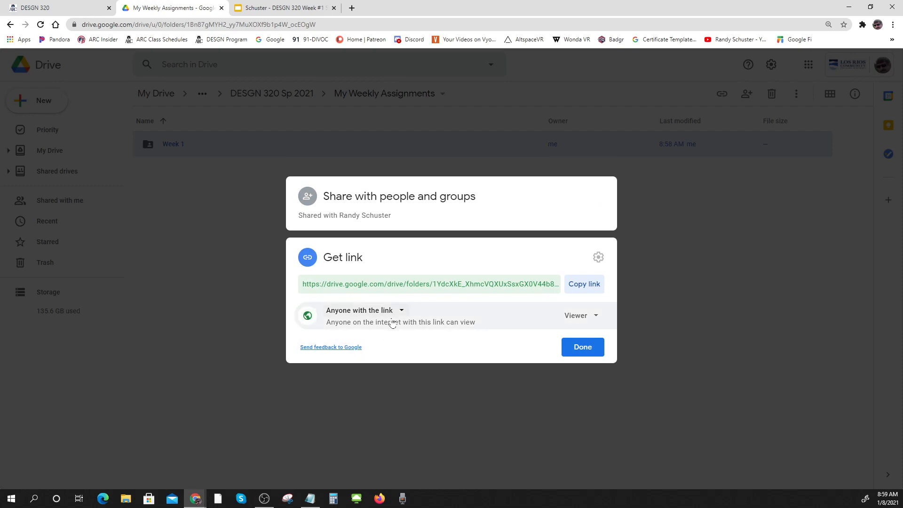
pyautogui.click(364, 311)
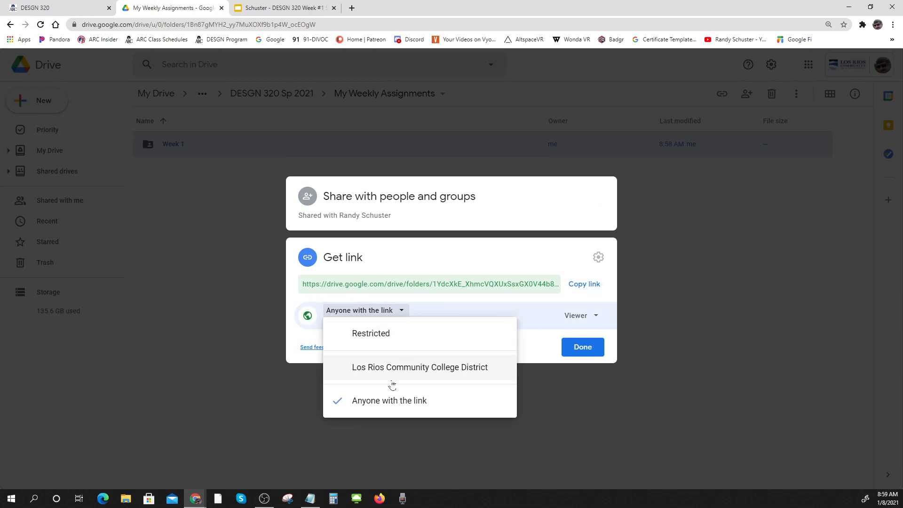
pyautogui.moveTo(354, 320)
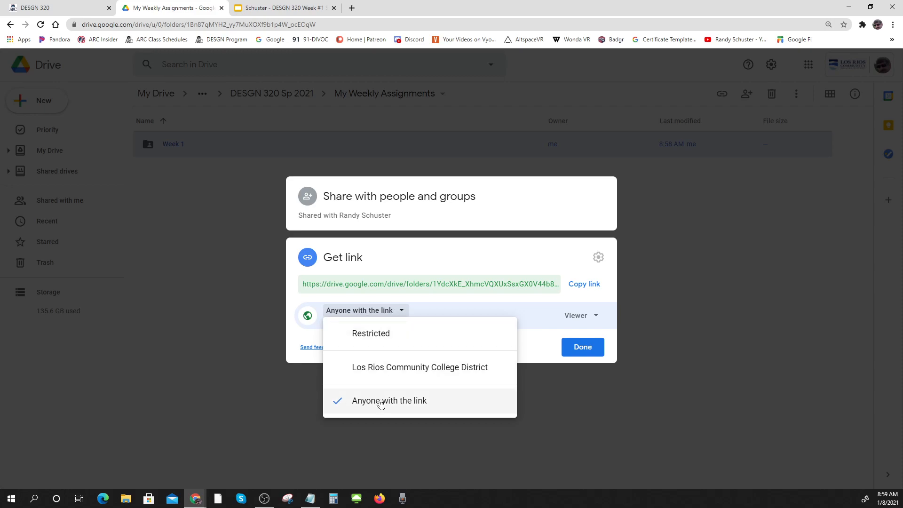
pyautogui.click(389, 400)
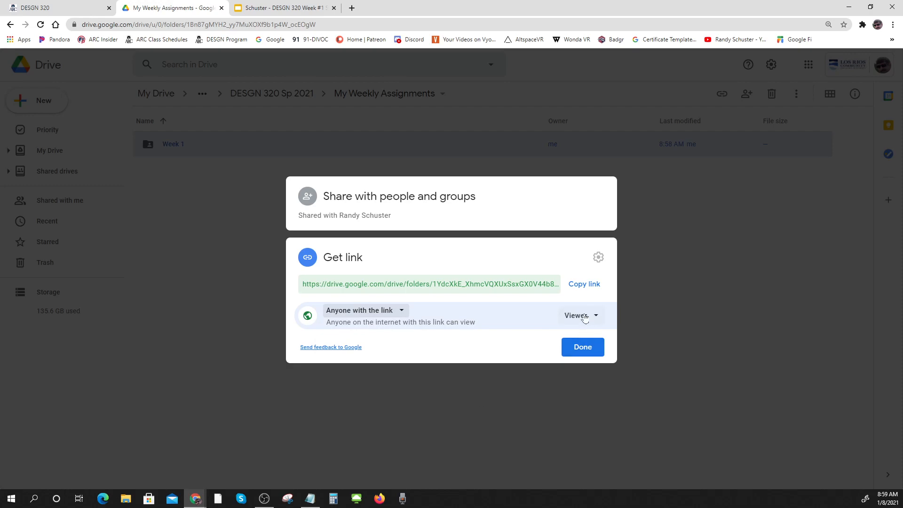
# - Keep link users as Viewer, copy the share link and finish sharing
pyautogui.click(581, 315)
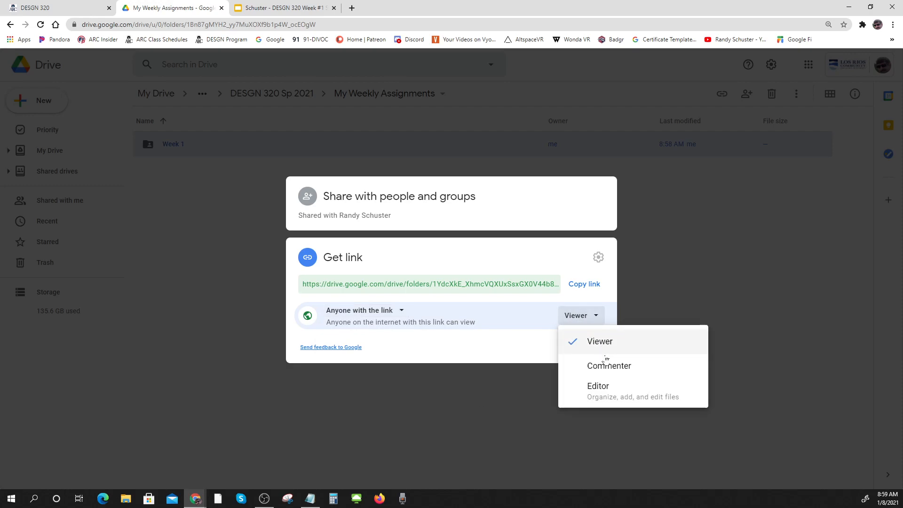
pyautogui.click(599, 340)
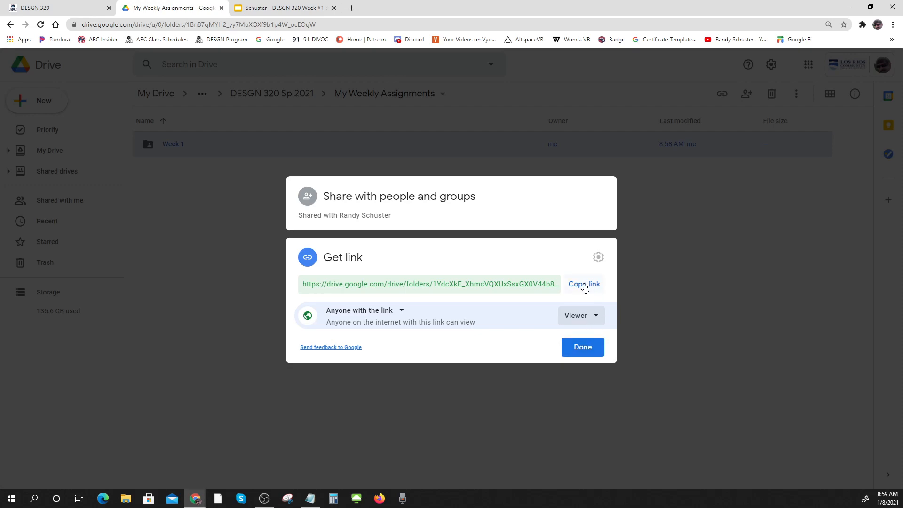
pyautogui.click(583, 283)
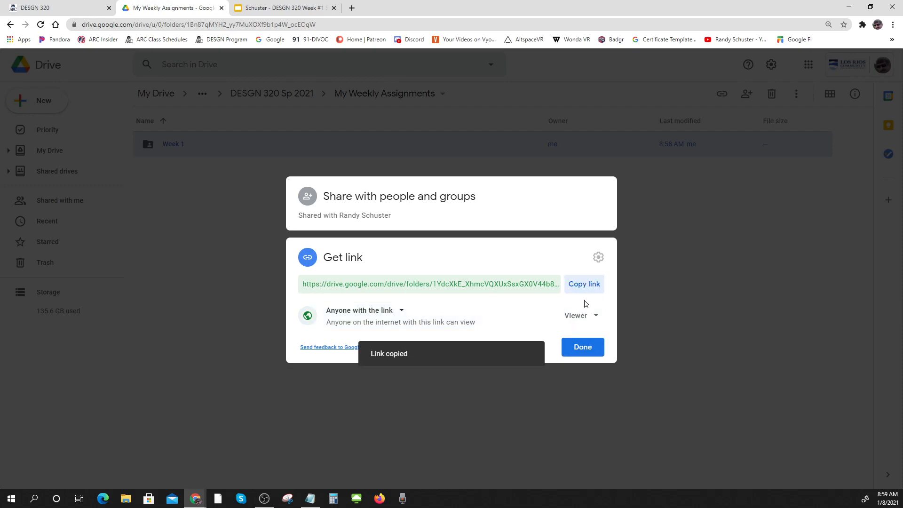
pyautogui.click(581, 347)
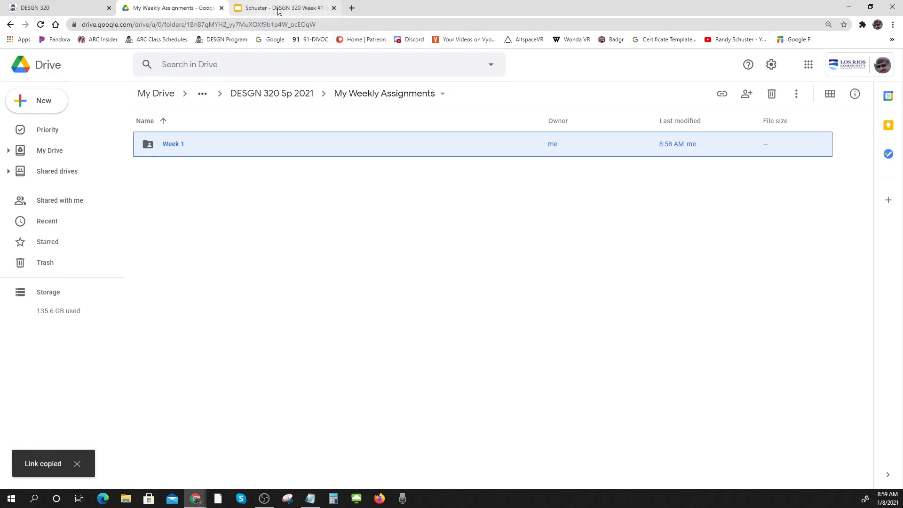
# - Link the 'Google drive folder with files from this week' text to the copied Week 1 folder link
pyautogui.click(282, 8)
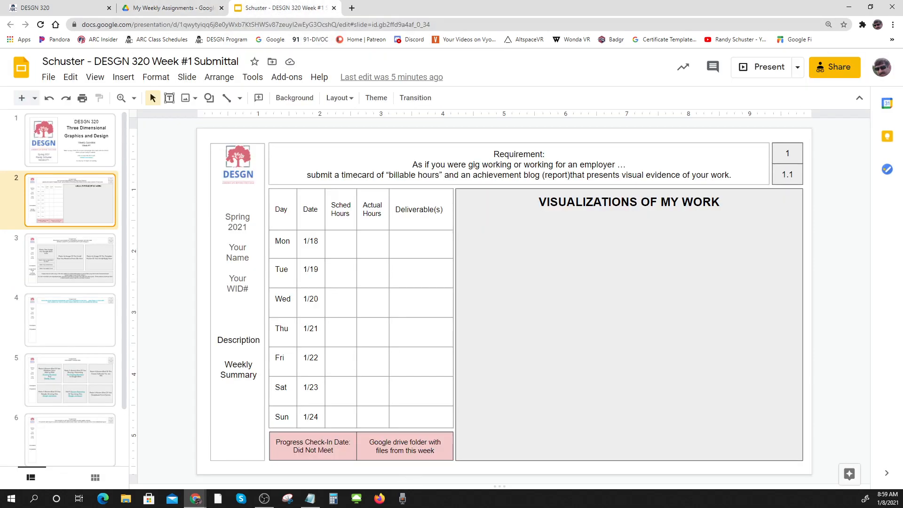
pyautogui.click(404, 446)
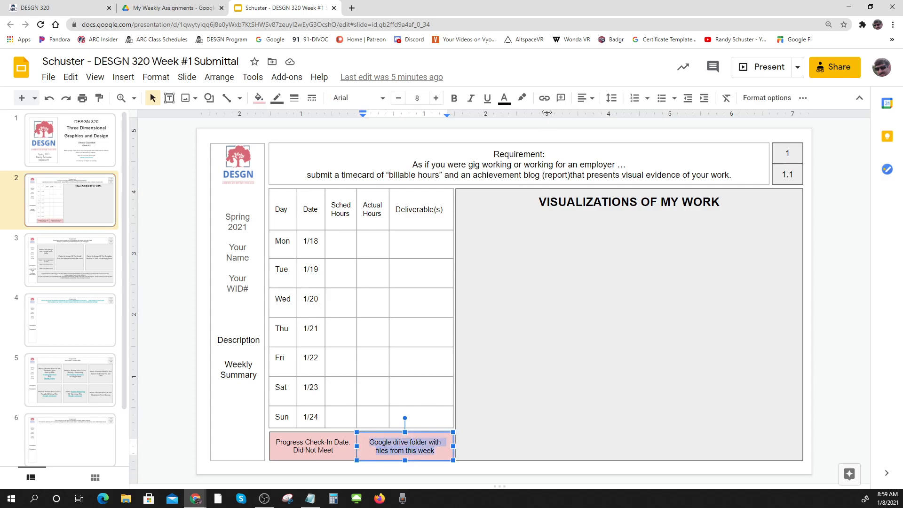
pyautogui.moveTo(543, 97)
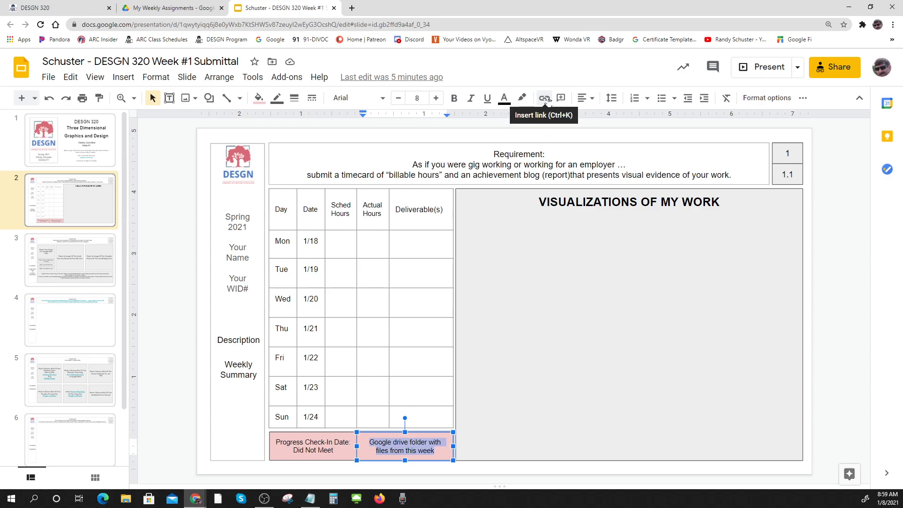
pyautogui.click(542, 96)
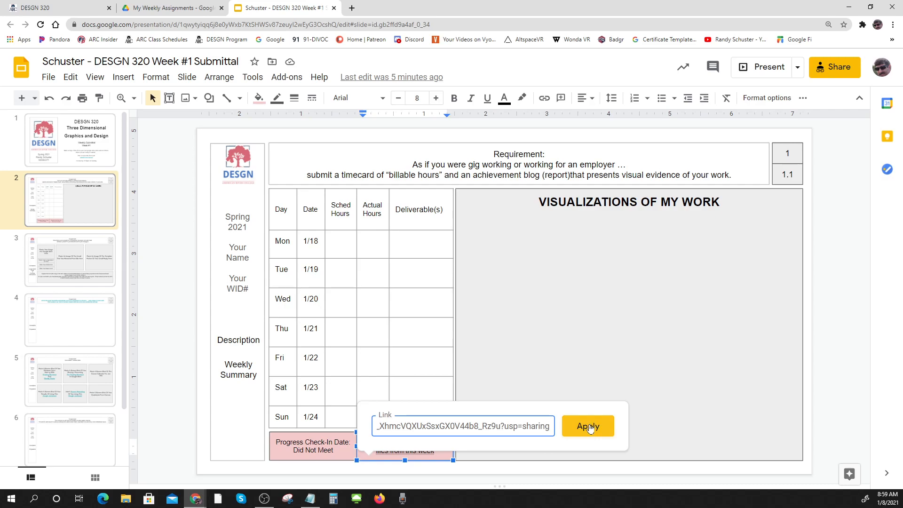
pyautogui.click(587, 426)
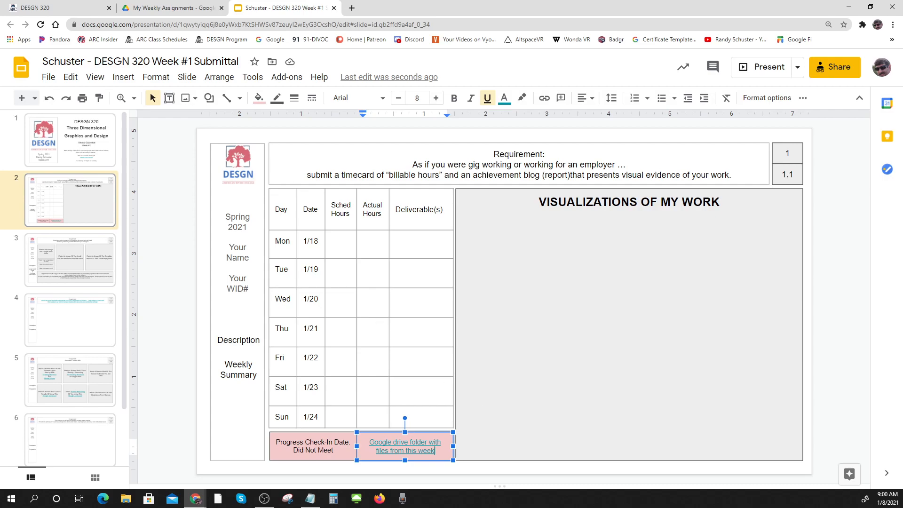
pyautogui.moveTo(573, 388)
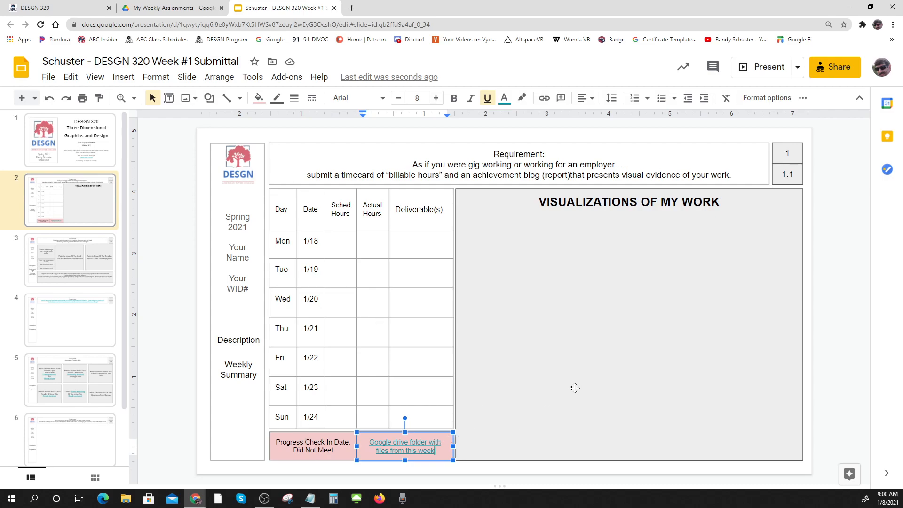
pyautogui.moveTo(550, 428)
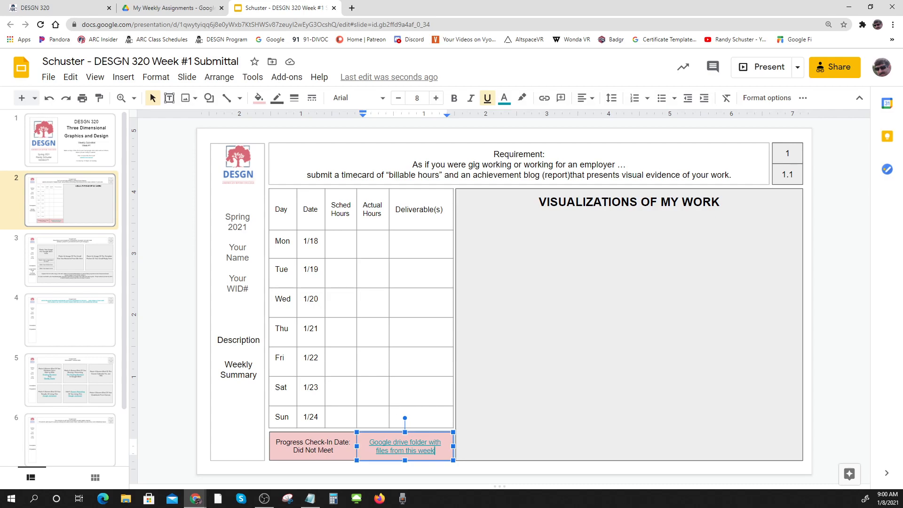
# - Bring up the fill colour choices for the folder-link box
pyautogui.click(258, 97)
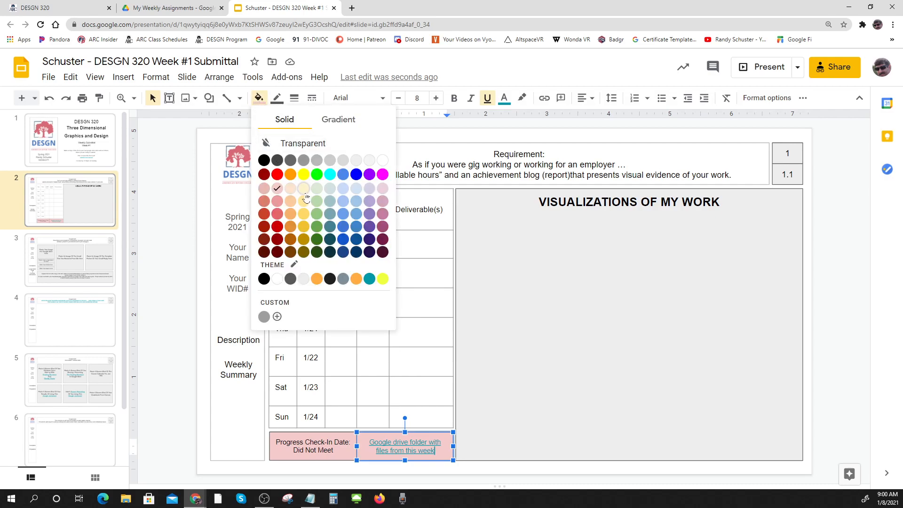
pyautogui.moveTo(317, 192)
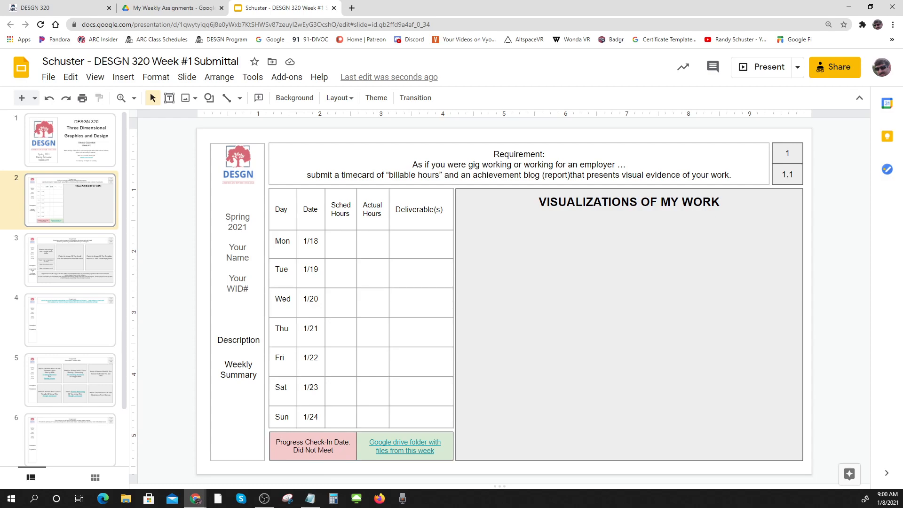
pyautogui.write('Randy S')
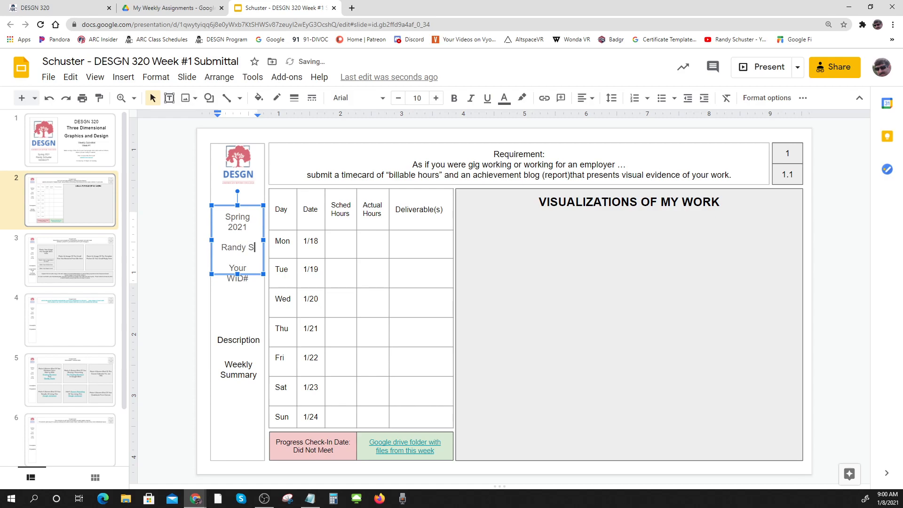
pyautogui.write('chuster')
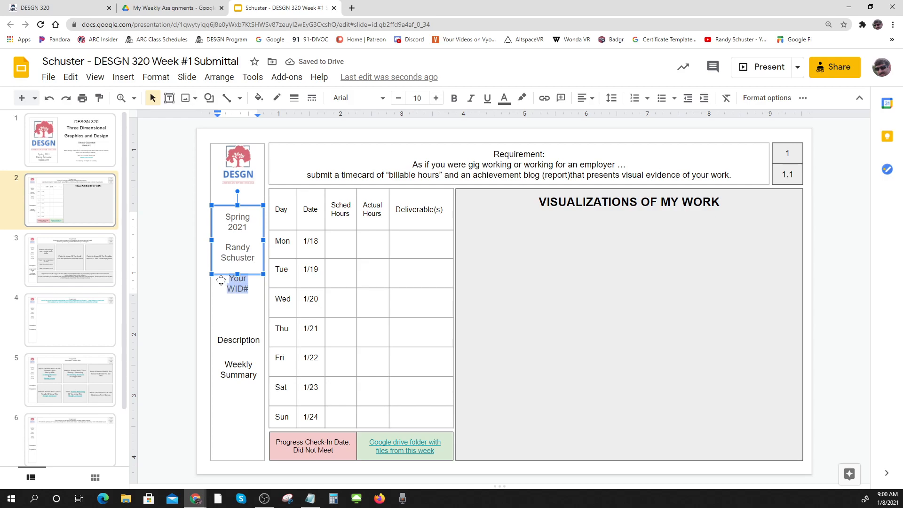
pyautogui.write('W038427')
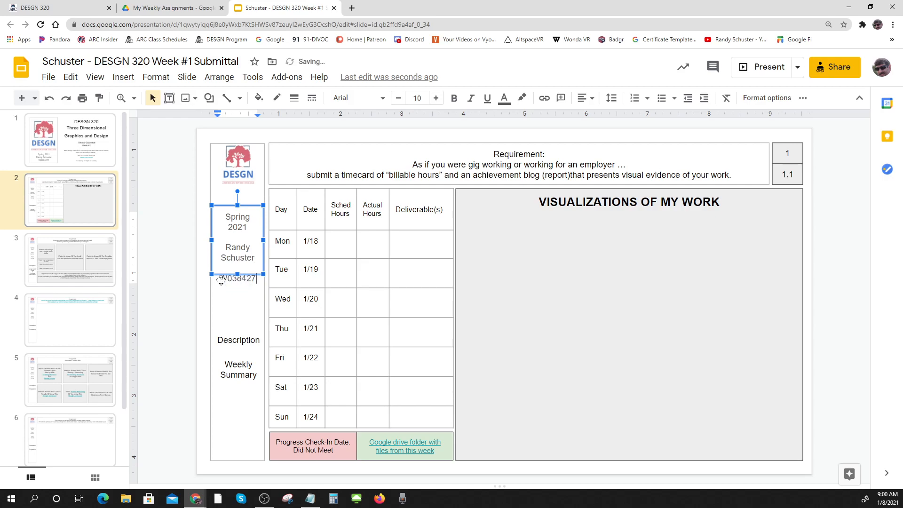
pyautogui.write('1')
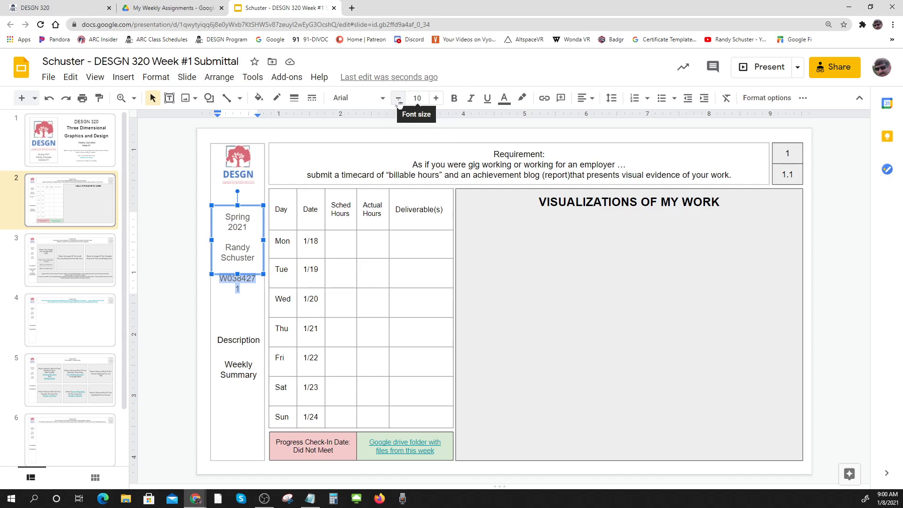
pyautogui.click(397, 97)
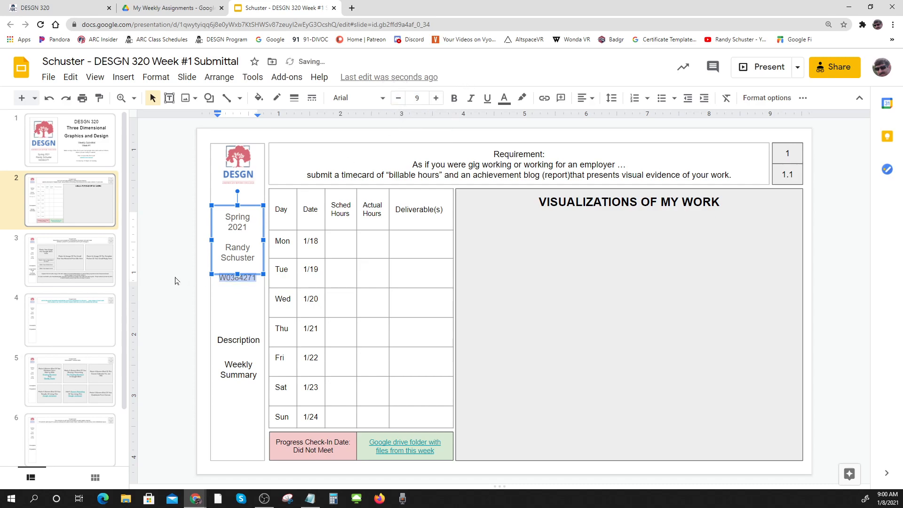
pyautogui.click(142, 306)
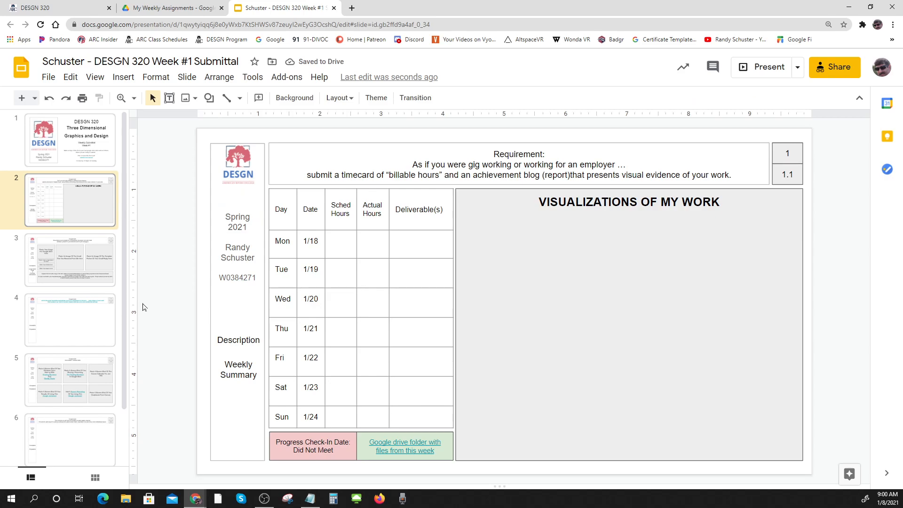
pyautogui.click(70, 139)
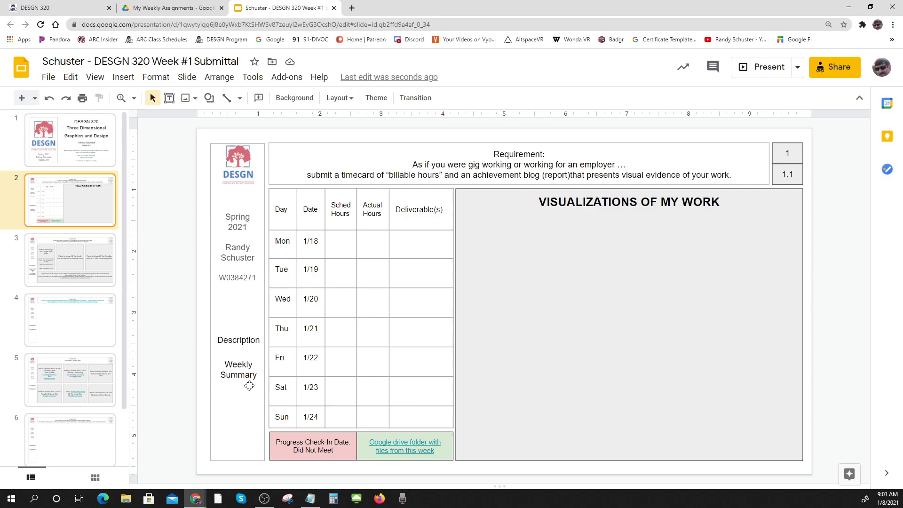
pyautogui.moveTo(545, 380)
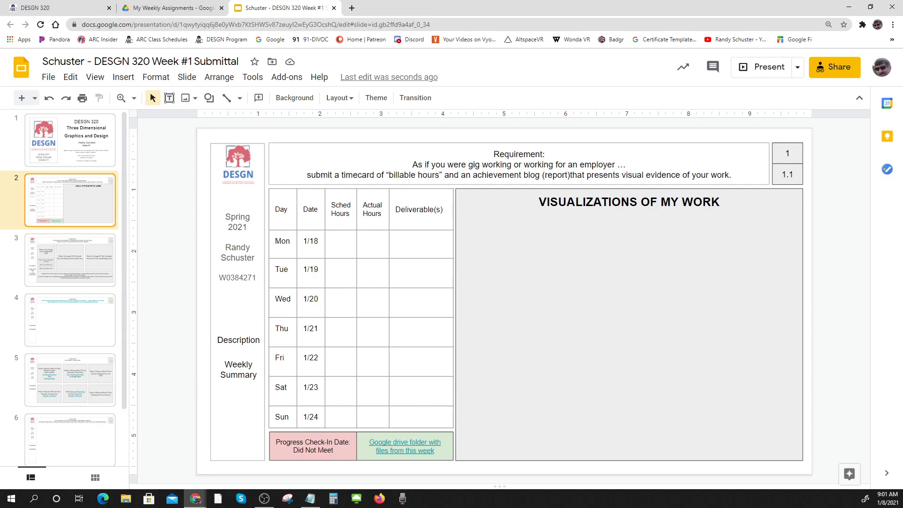
pyautogui.moveTo(181, 328)
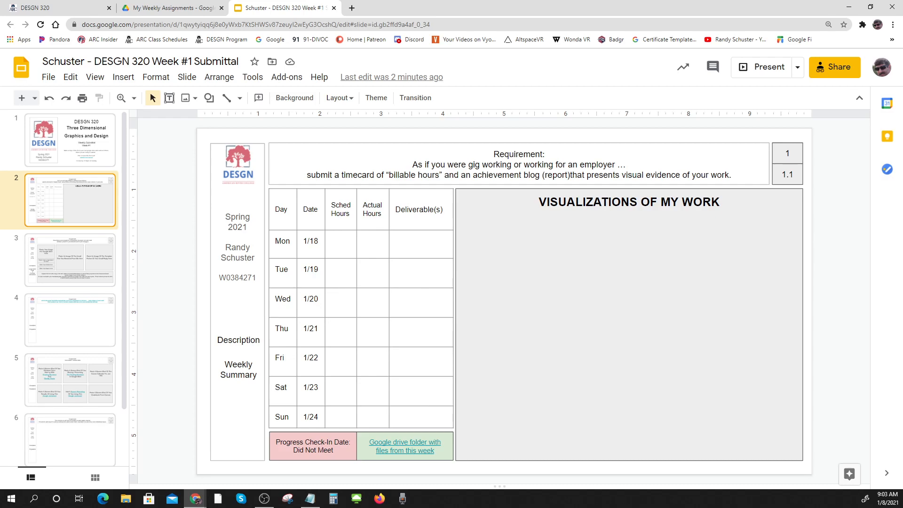
# - Enter 2 scheduled hours in the Tue–Fri cells and reduce their font size three times
pyautogui.write('2')
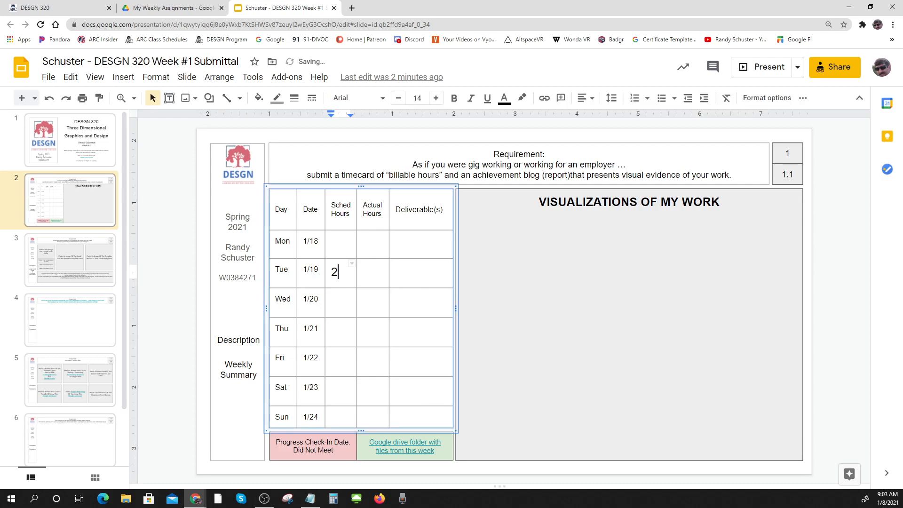
pyautogui.write('2')
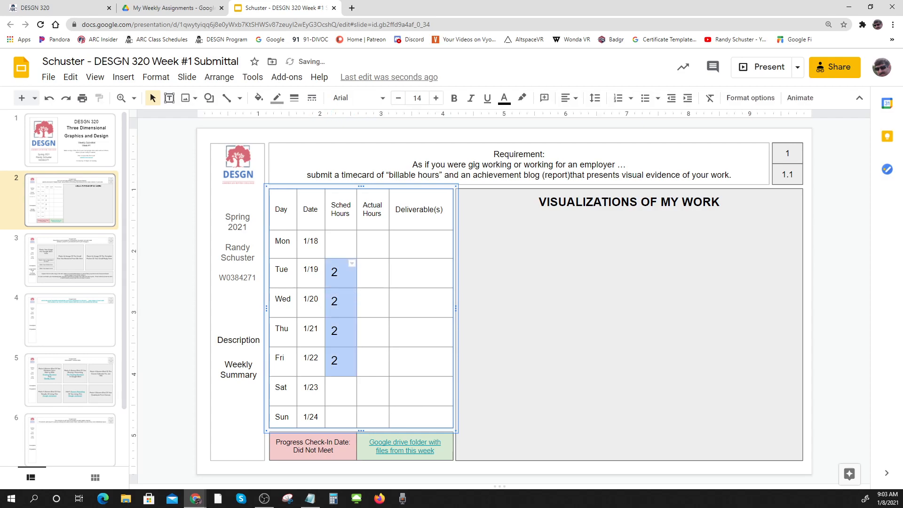
pyautogui.click(396, 97)
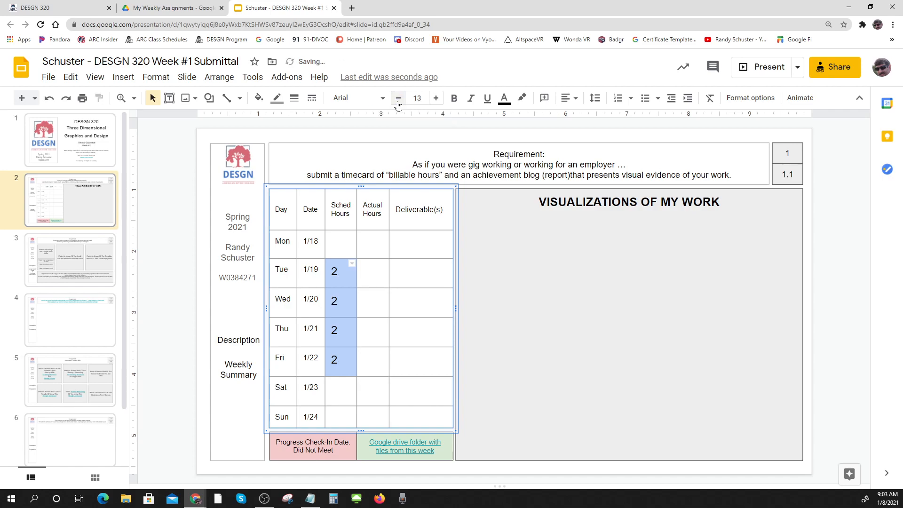
pyautogui.click(398, 97)
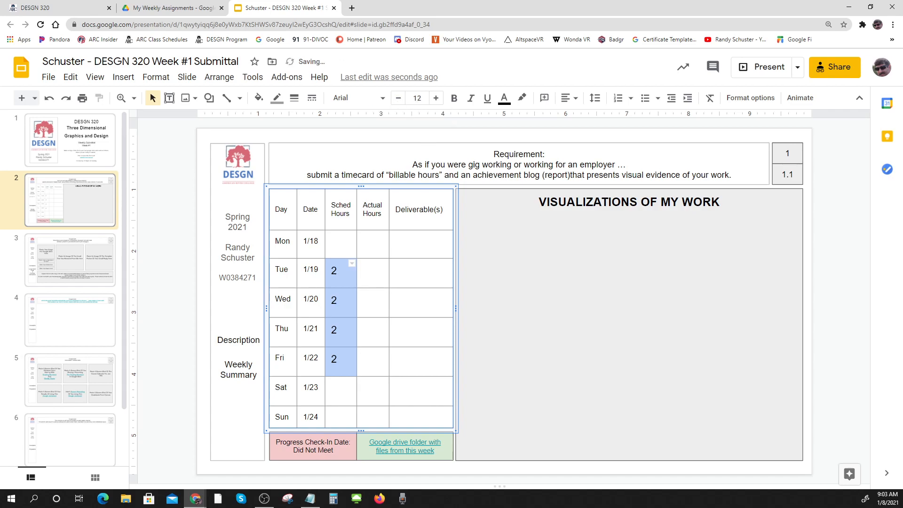
pyautogui.moveTo(397, 97)
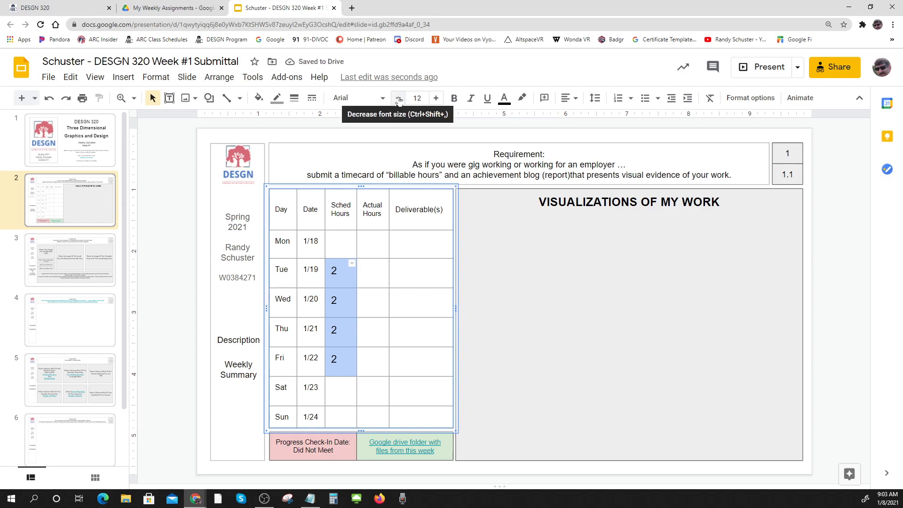
pyautogui.click(396, 97)
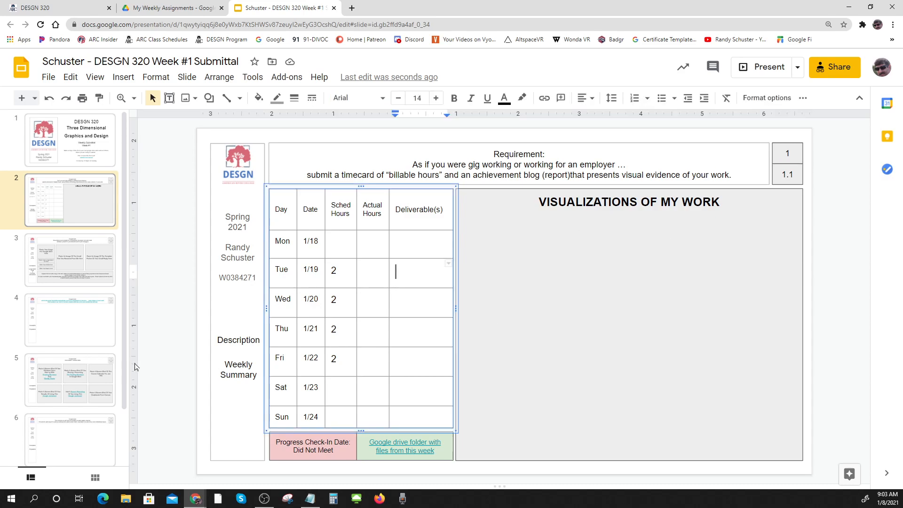
# - Enter deliverables 1.1.1 and 1.6.1 for Tuesday, shrinking the Deliverable(s) column text
pyautogui.write('1.1')
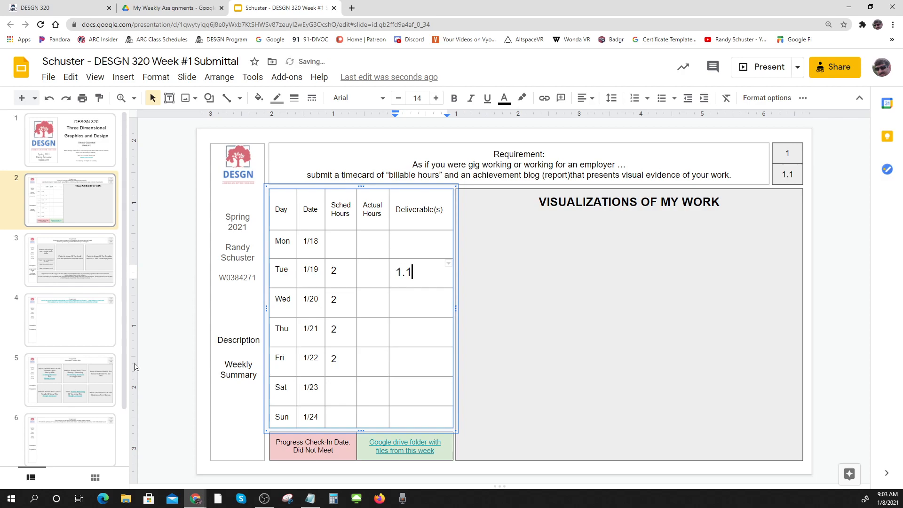
pyautogui.write('.1')
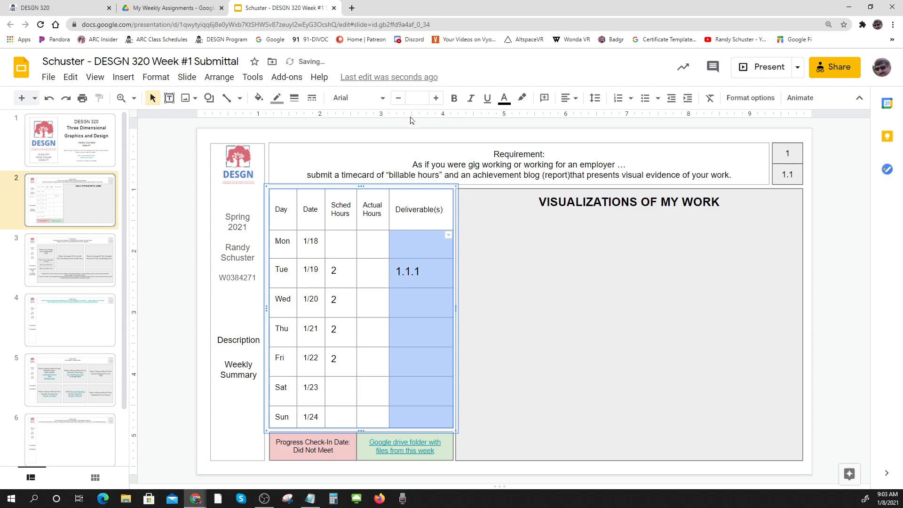
pyautogui.click(416, 98)
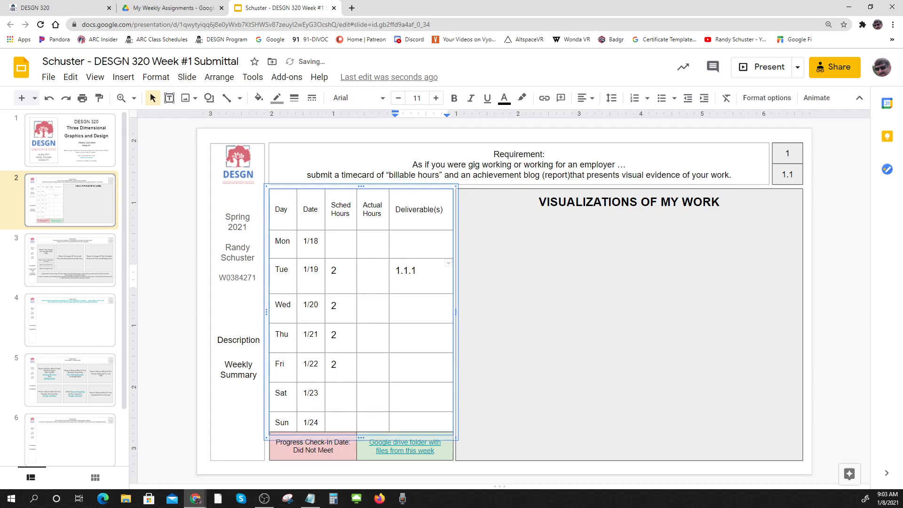
pyautogui.write('1.6')
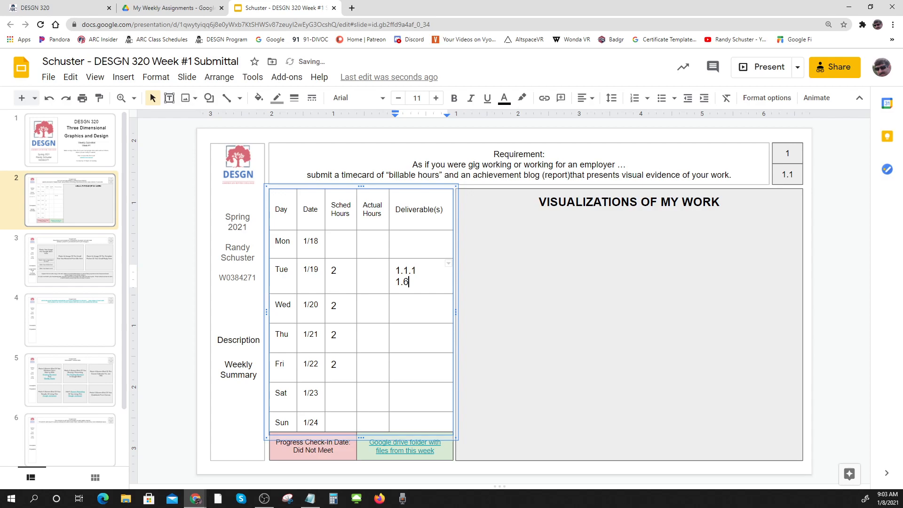
pyautogui.write('1')
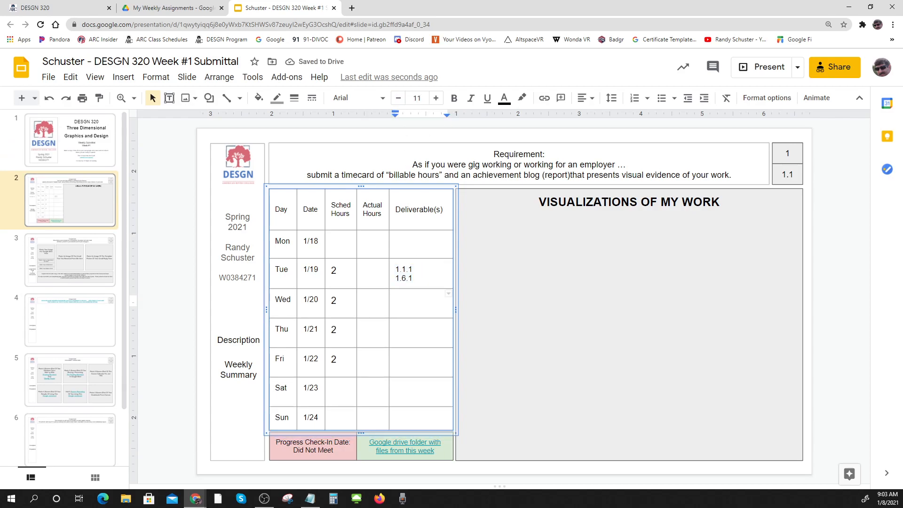
# - Enter deliverable 1.3.1 for Thursday and 1.4.1, 1.5.1 for Friday, then shrink the deliverable numbers
pyautogui.write('1.2.')
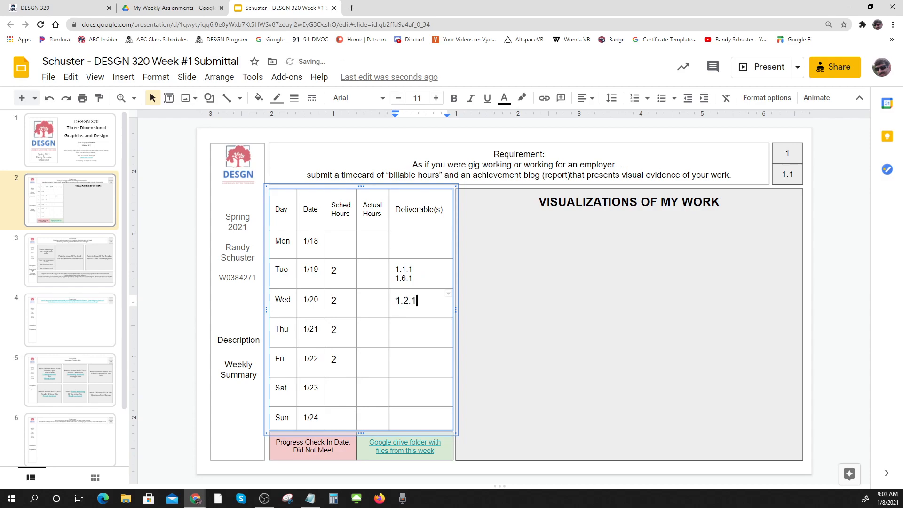
pyautogui.write('1.3.')
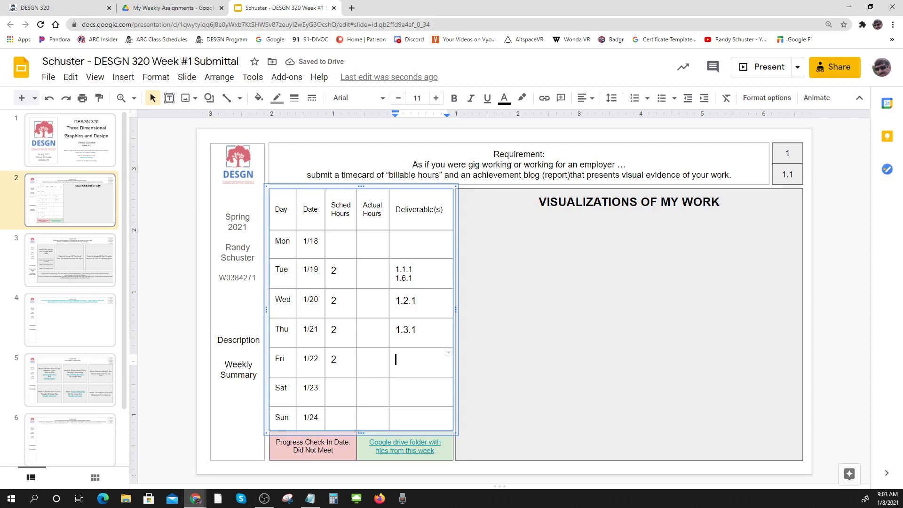
pyautogui.write('1.4.1')
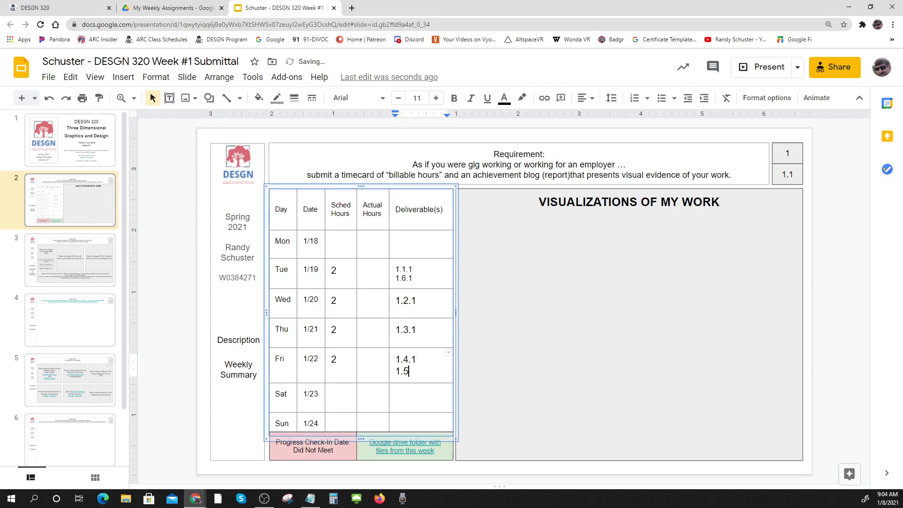
pyautogui.write('1')
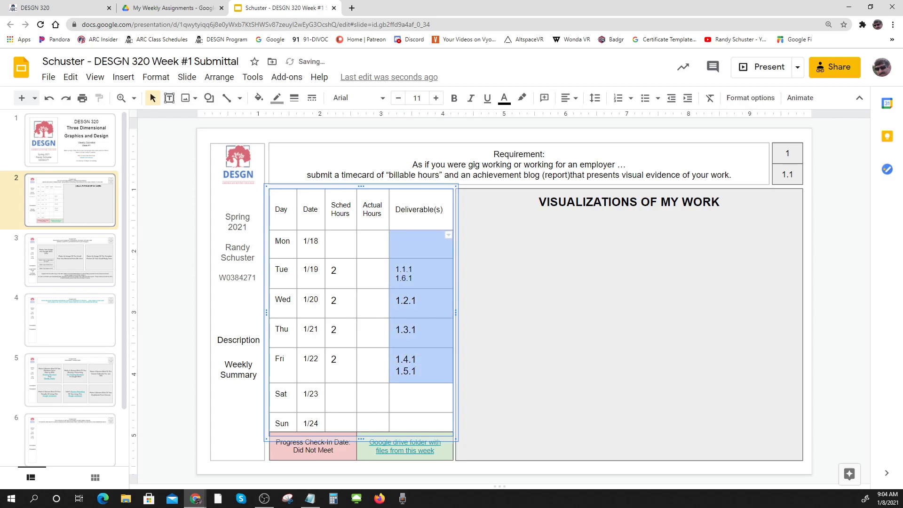
pyautogui.click(417, 97)
pyautogui.write('10')
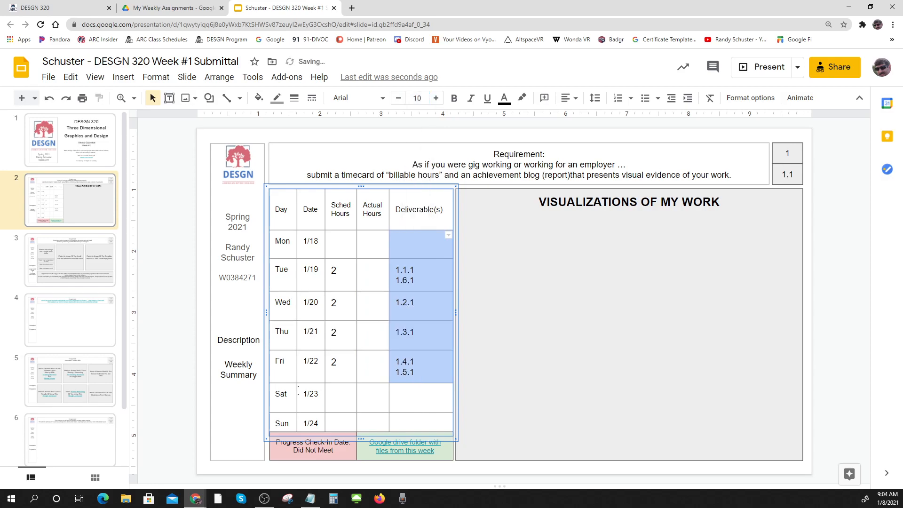
pyautogui.click(179, 401)
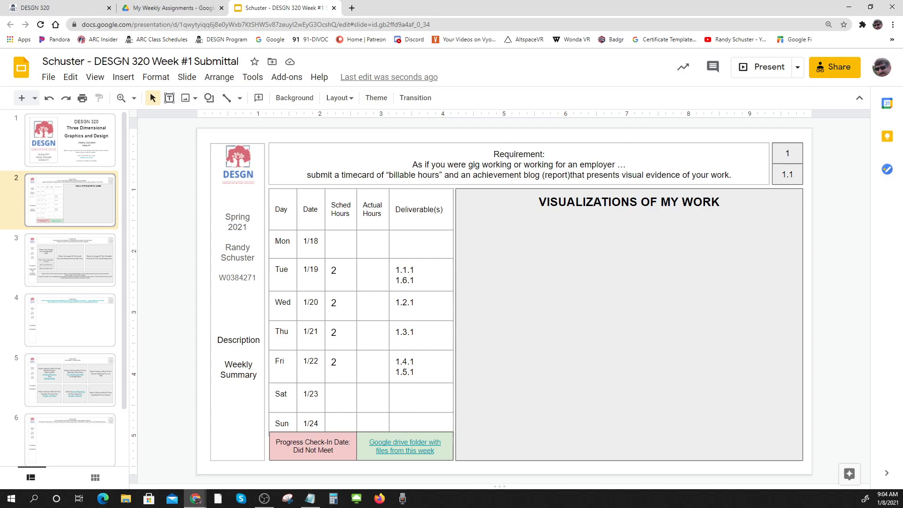
pyautogui.click(371, 302)
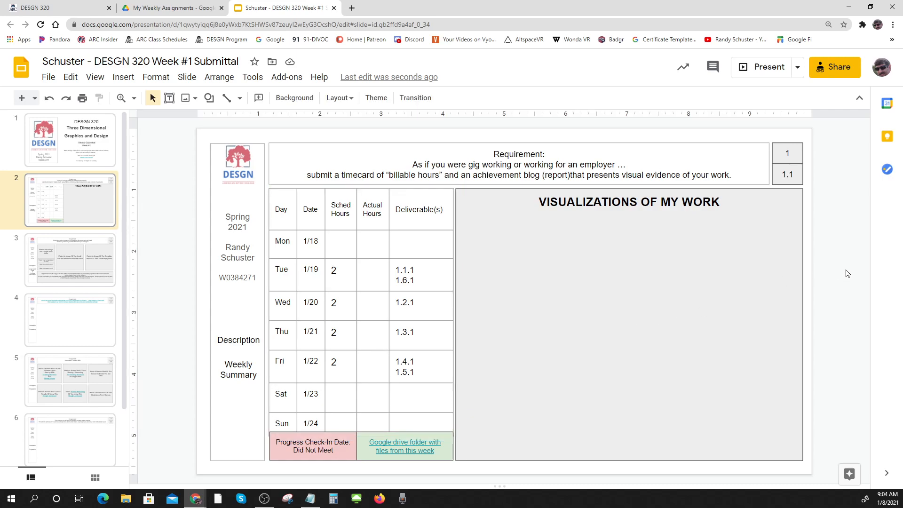
pyautogui.moveTo(598, 374)
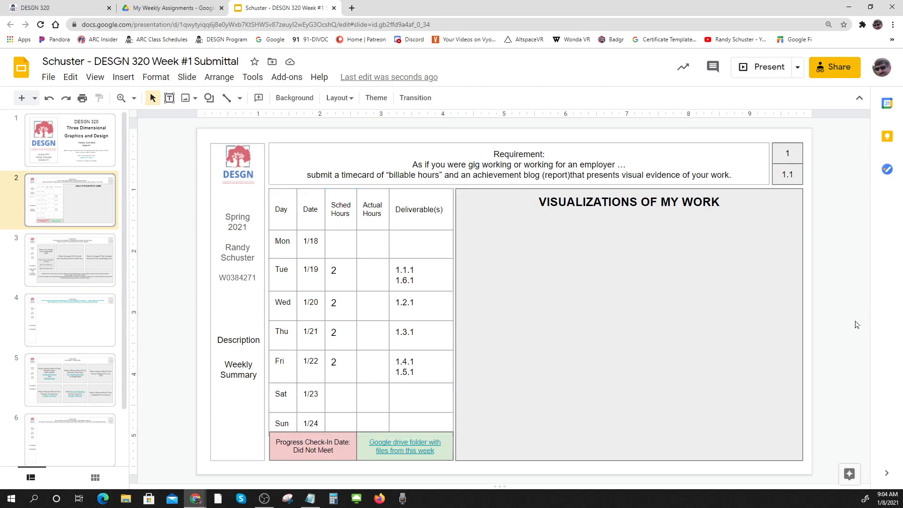
pyautogui.moveTo(866, 309)
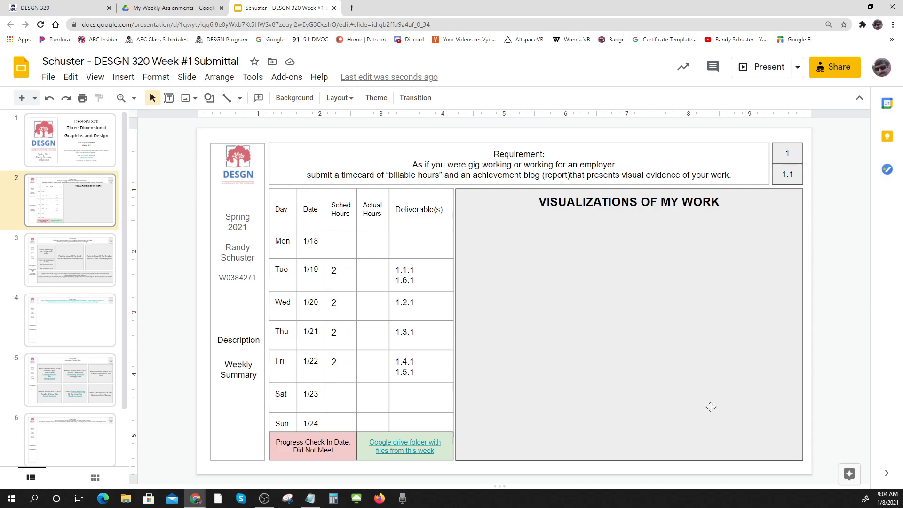
pyautogui.moveTo(267, 421)
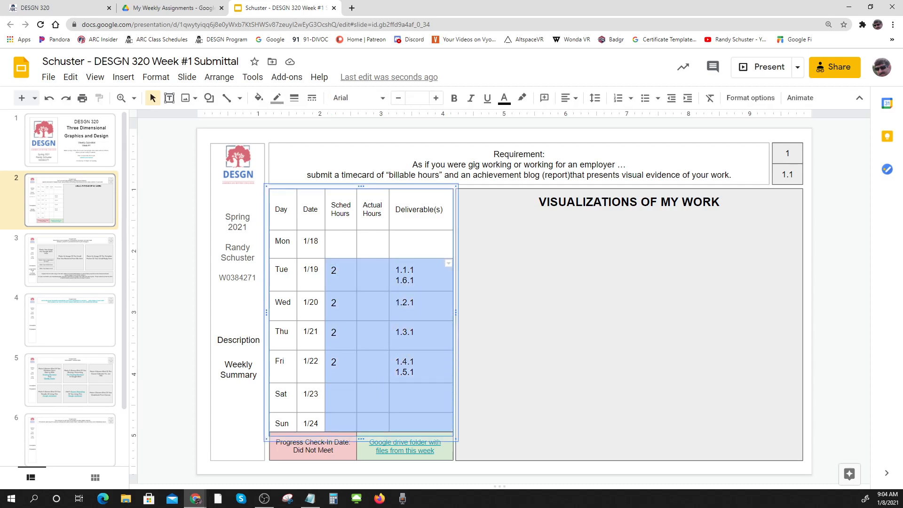
# - Reduce the font of the Tue–Sun hours and deliverable cells so the table fits, then deselect it
pyautogui.click(398, 97)
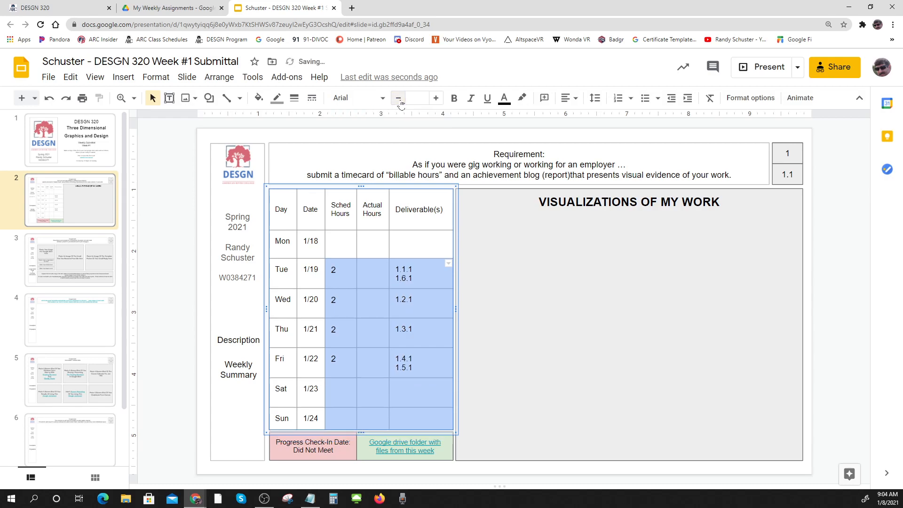
pyautogui.click(168, 397)
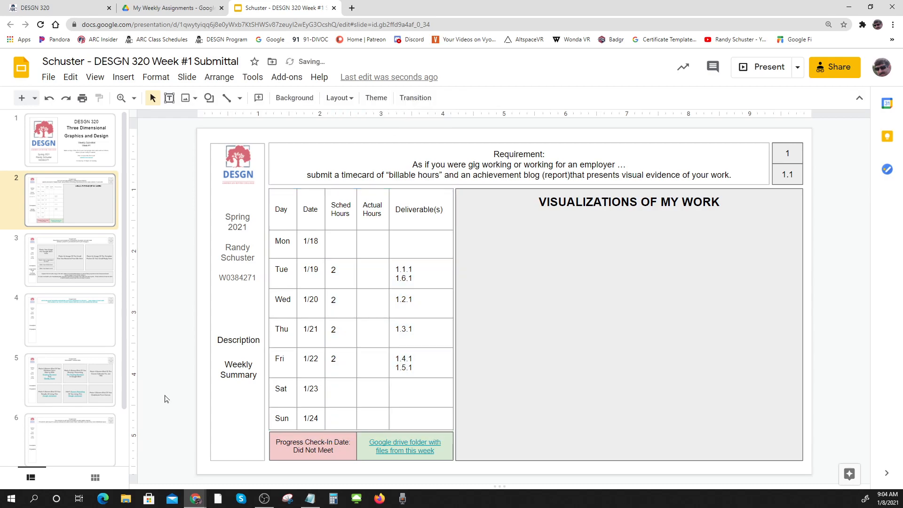
pyautogui.moveTo(178, 368)
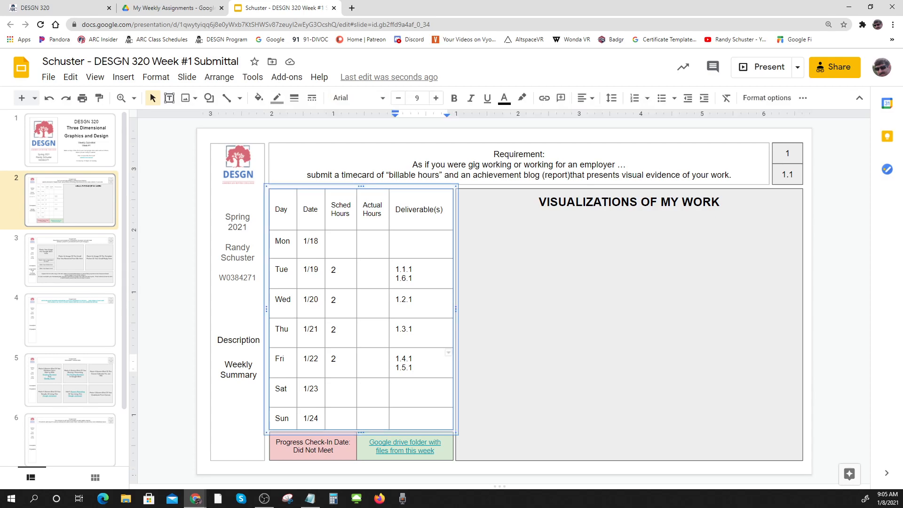
pyautogui.moveTo(454, 97)
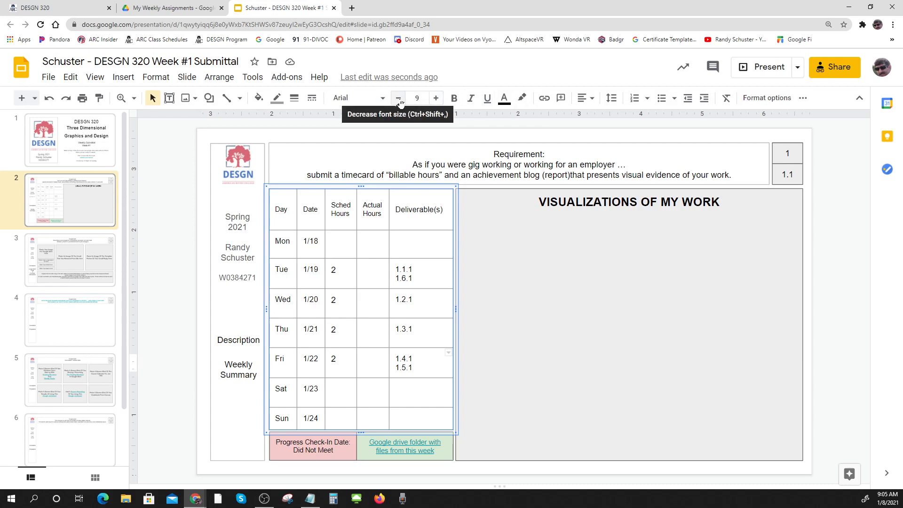
pyautogui.moveTo(486, 96)
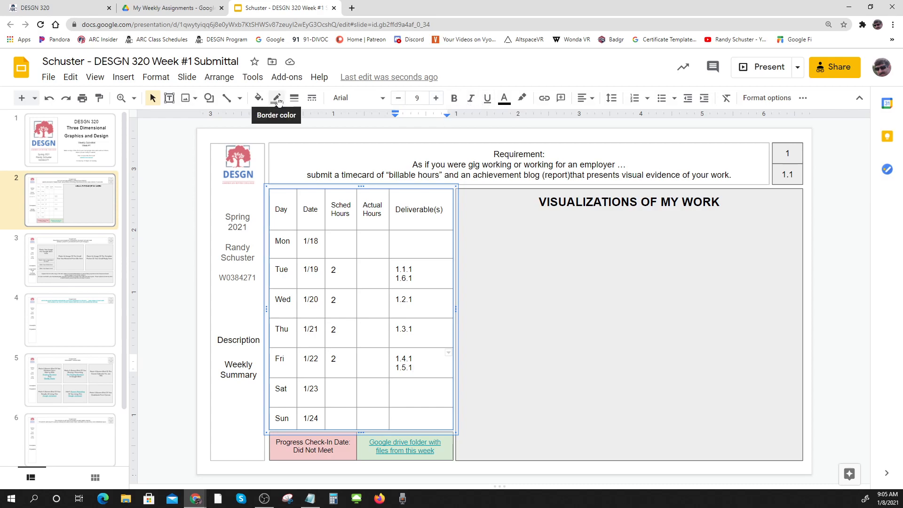
pyautogui.moveTo(195, 258)
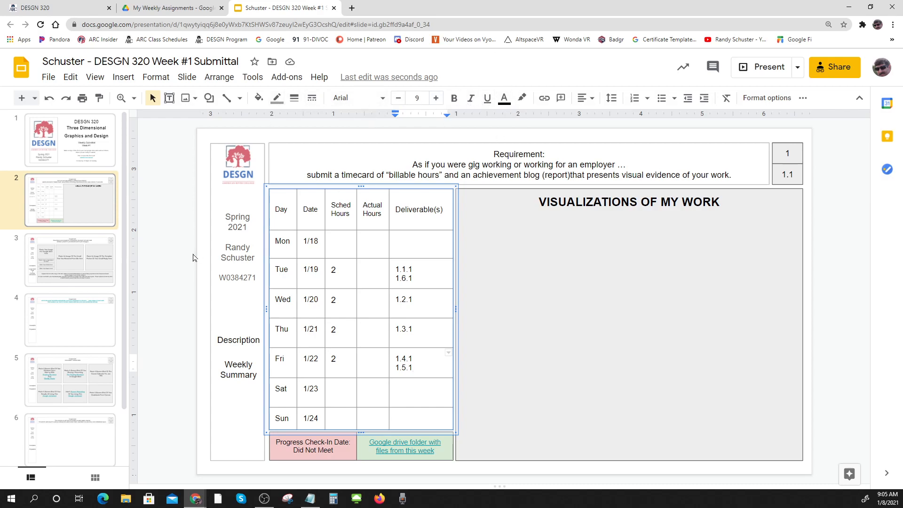
pyautogui.click(178, 263)
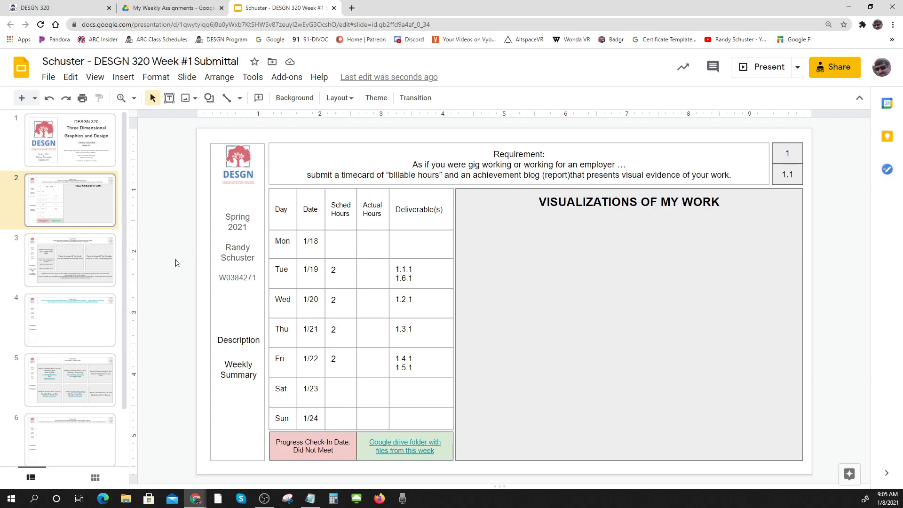
pyautogui.moveTo(185, 263)
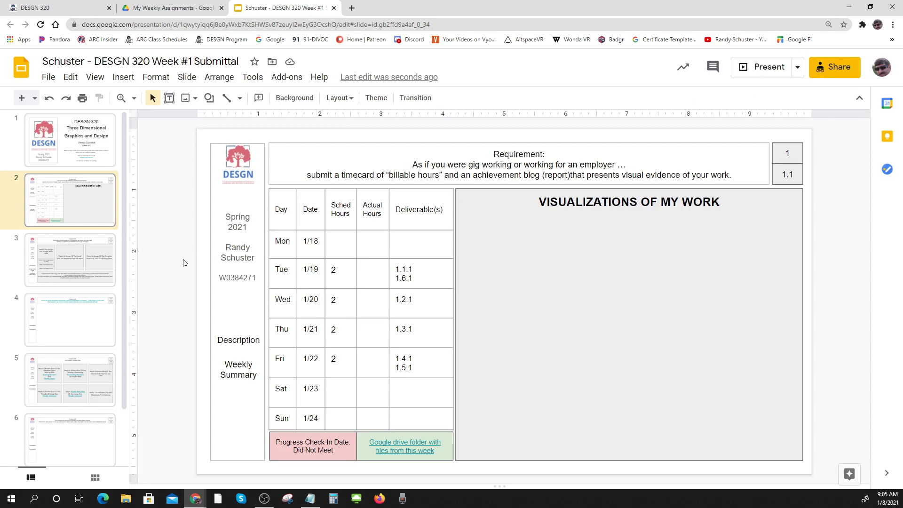
pyautogui.moveTo(185, 285)
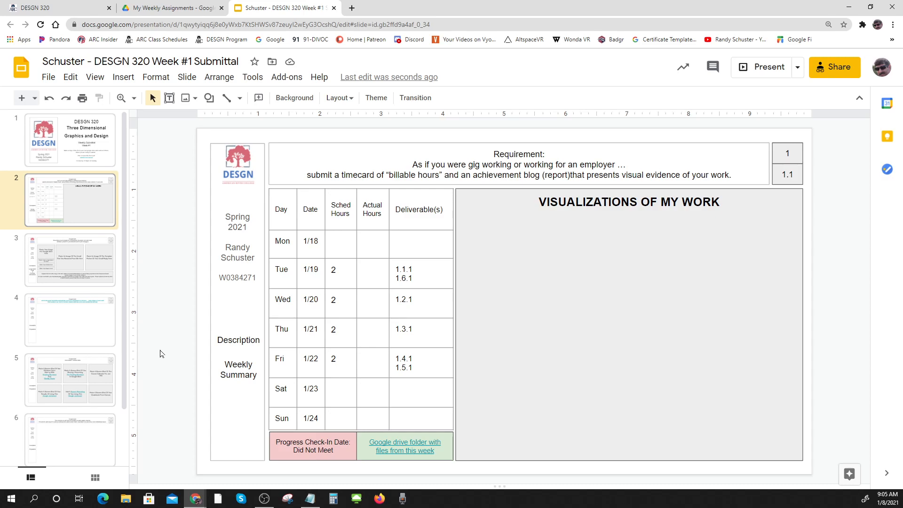
pyautogui.moveTo(162, 350)
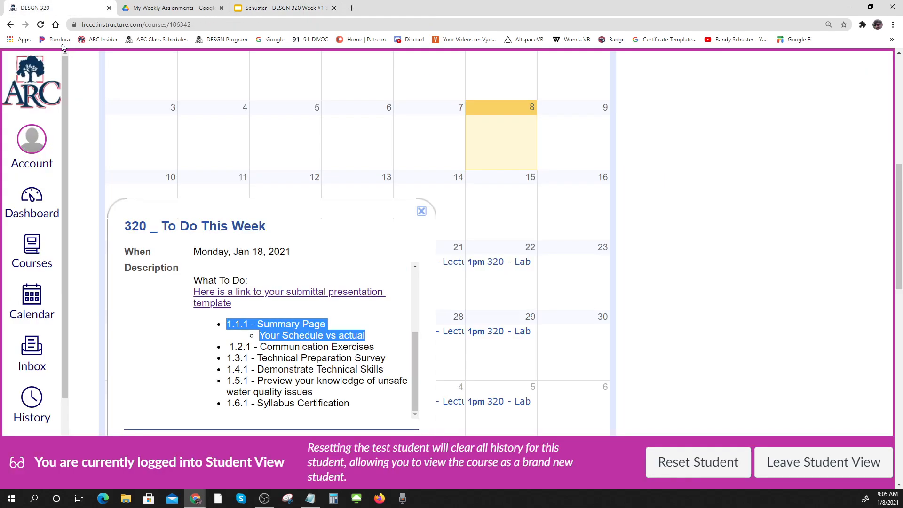
# - Open Prof Schuster's Appointment Calendar from Useful Links, then return to the DESGN 320 Canvas tab
pyautogui.click(421, 210)
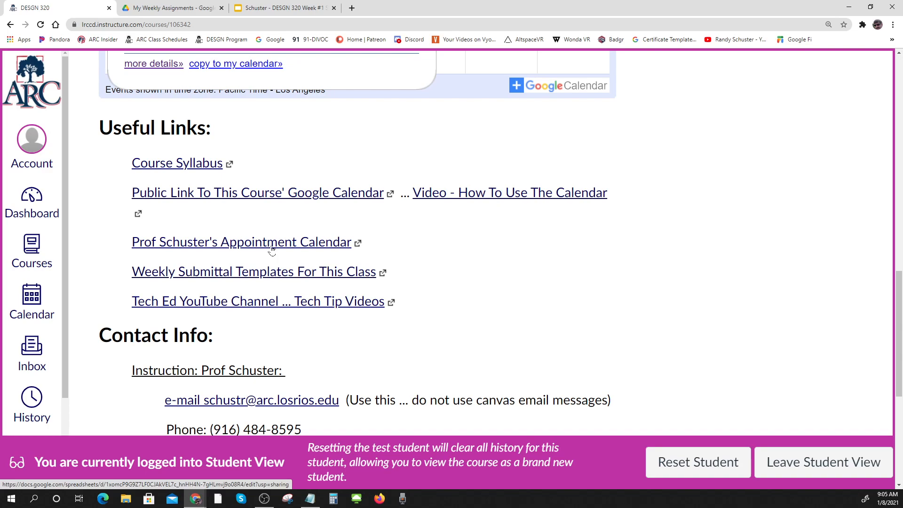
pyautogui.click(242, 241)
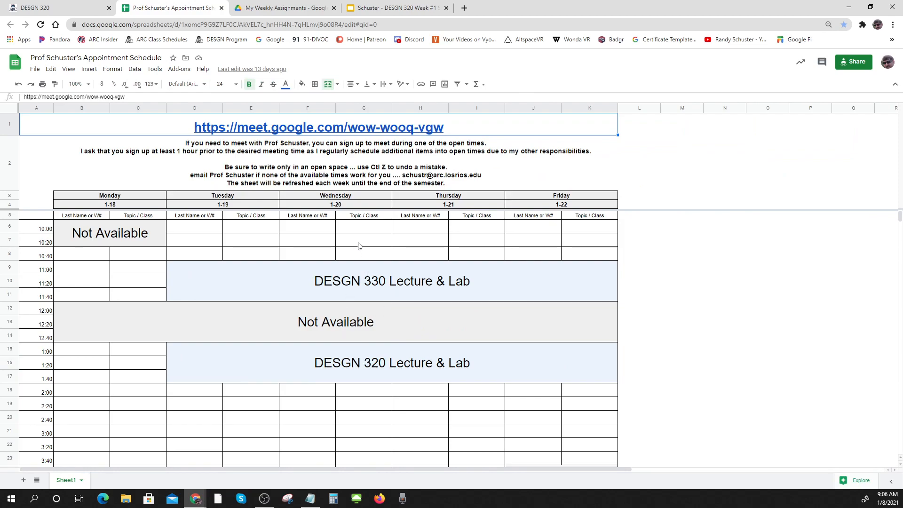
pyautogui.click(35, 7)
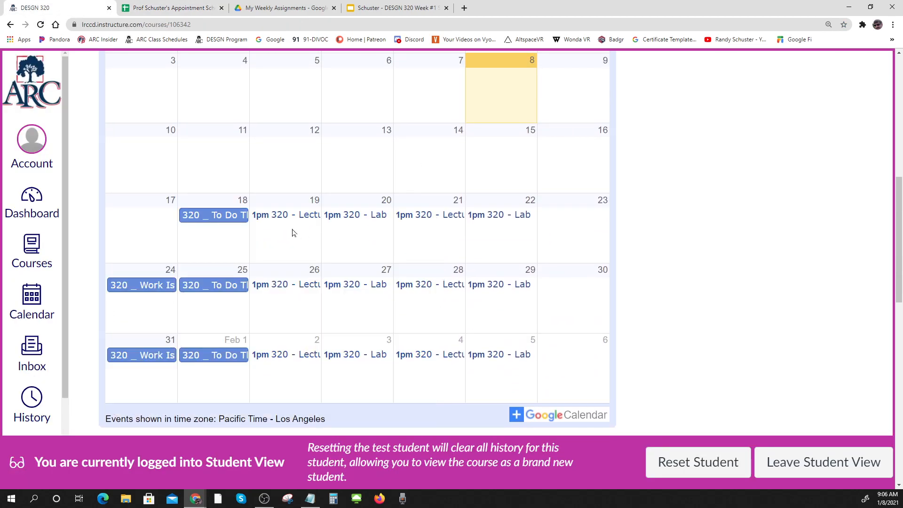
pyautogui.moveTo(417, 251)
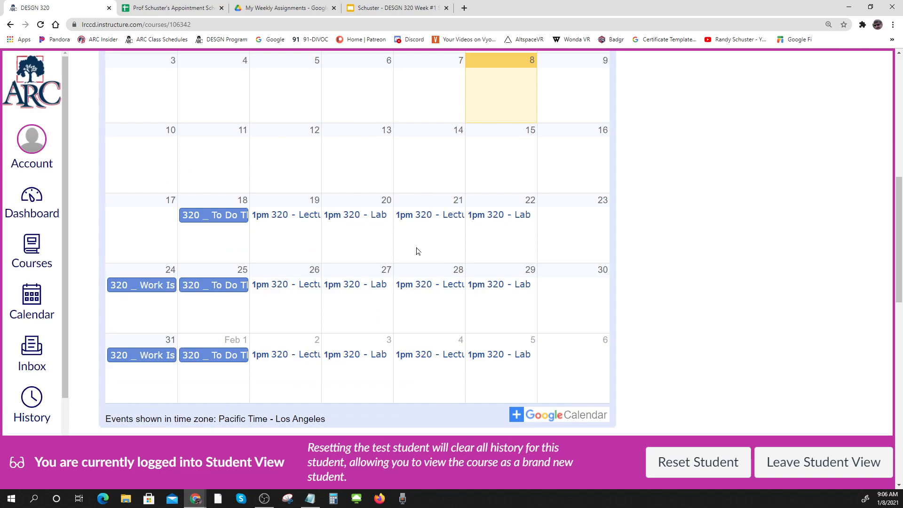